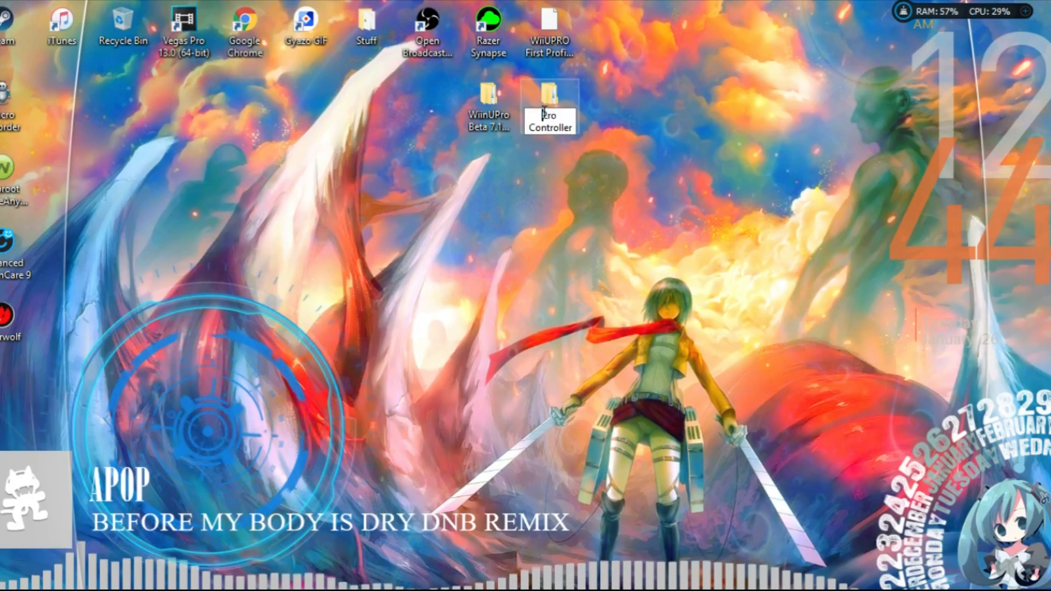
Step: Launch WiinUSoft 2.1 from the Pro Controller desktop folder
double_click(551, 98)
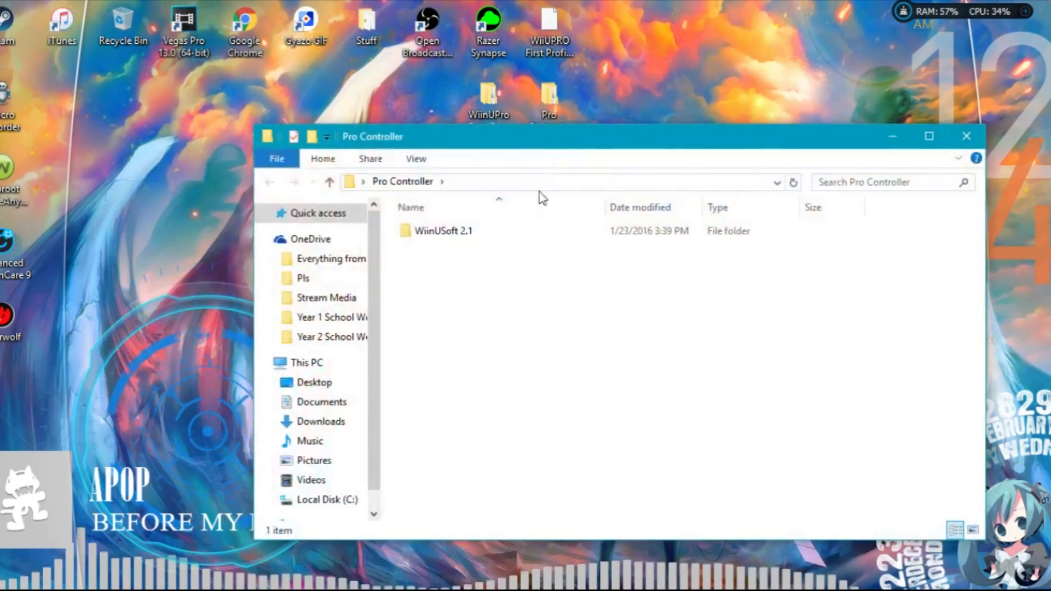
double_click(443, 231)
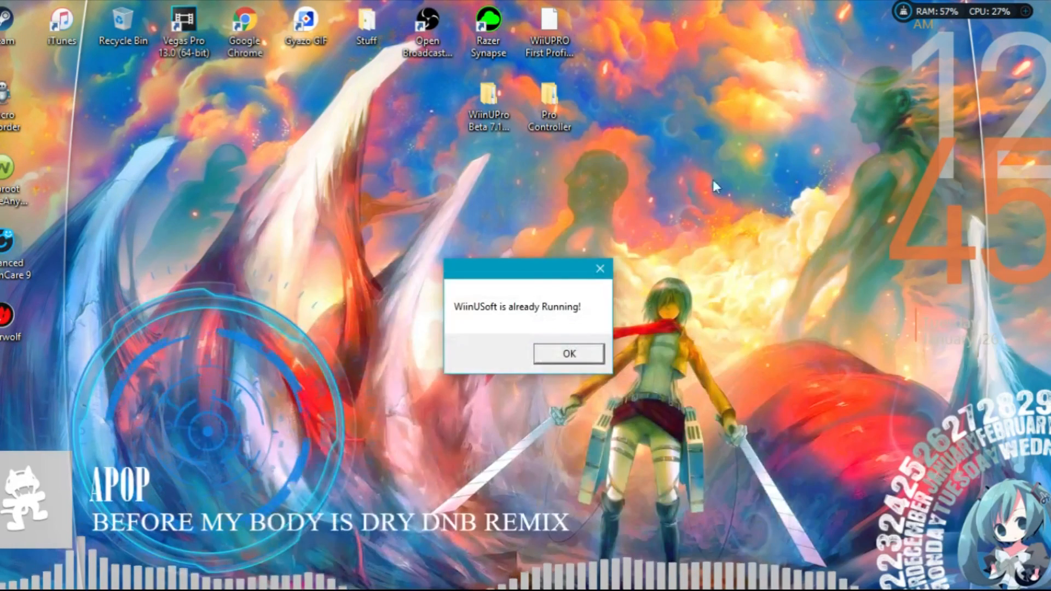
Step: Dismiss the 'already Running' notice to reach WiinUSoft's empty device list
click(569, 353)
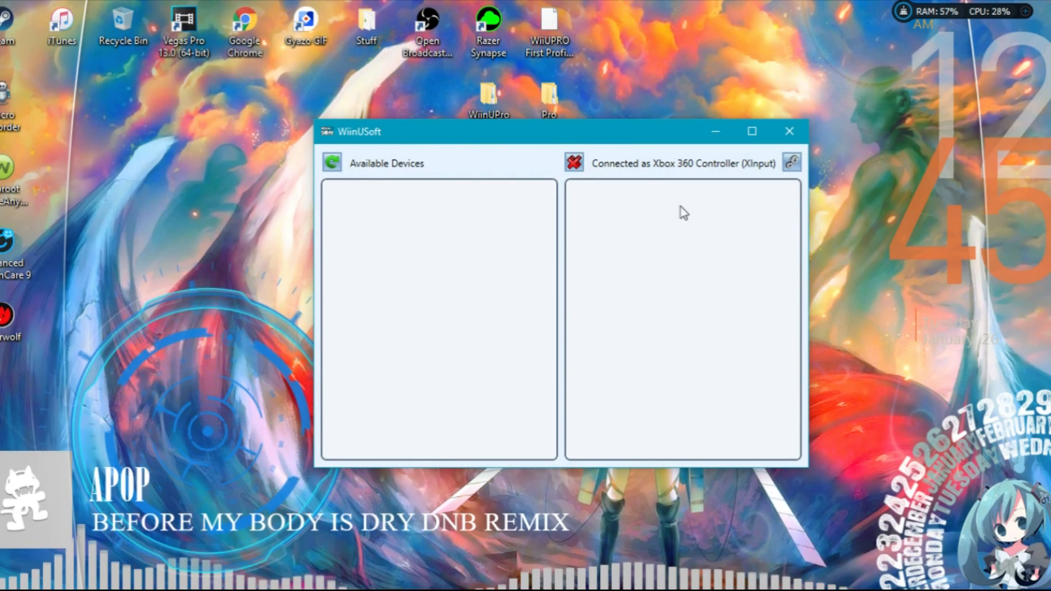
mouse_move(541, 249)
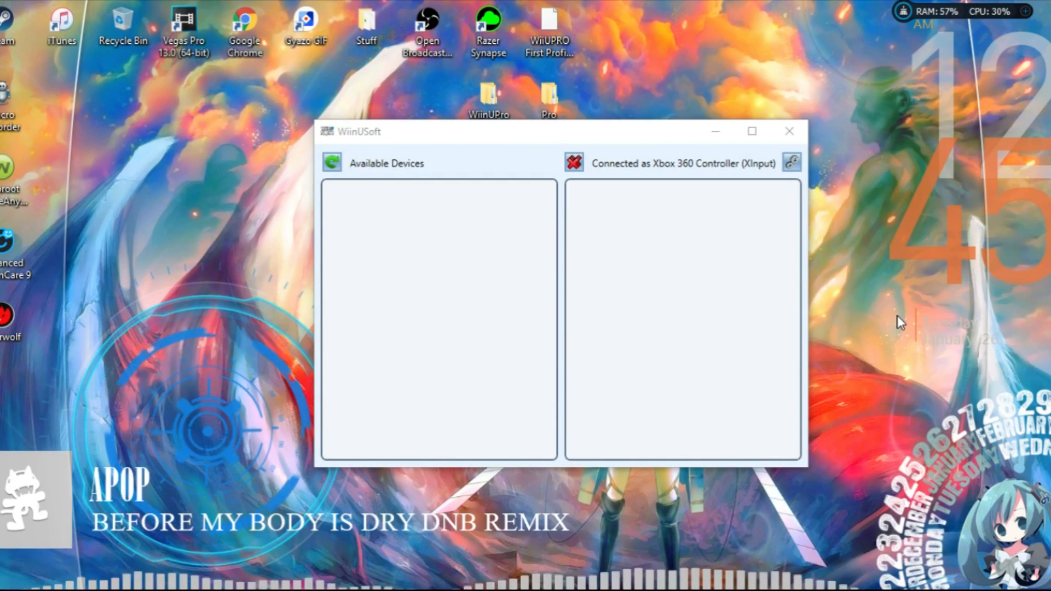
mouse_move(566, 550)
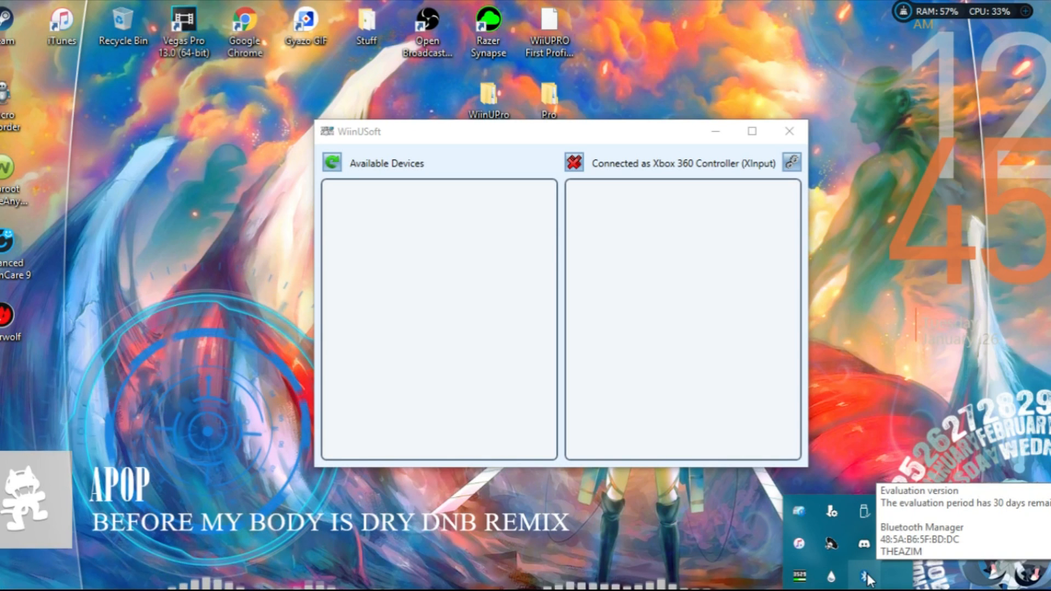
Step: Bring up Bluetooth Settings from the tray by searching 'bluetooth'
click(863, 587)
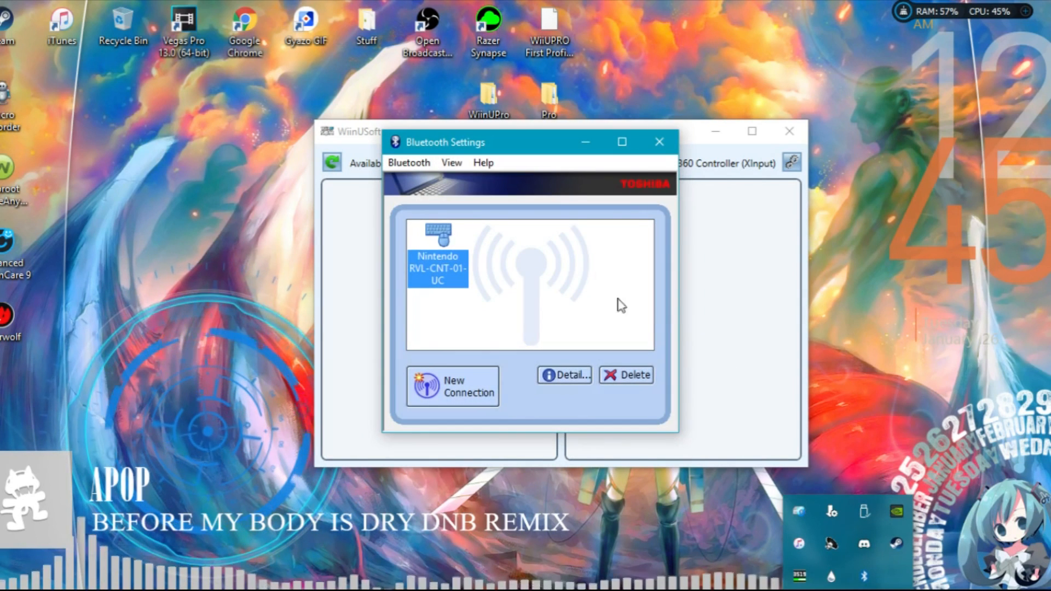
mouse_move(524, 297)
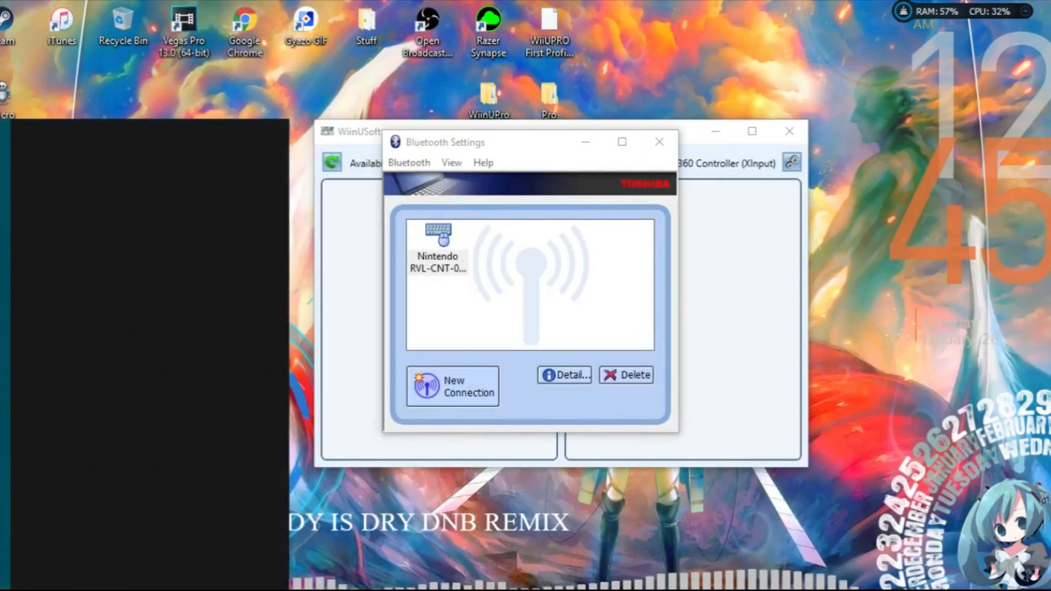
text(bluetooth)
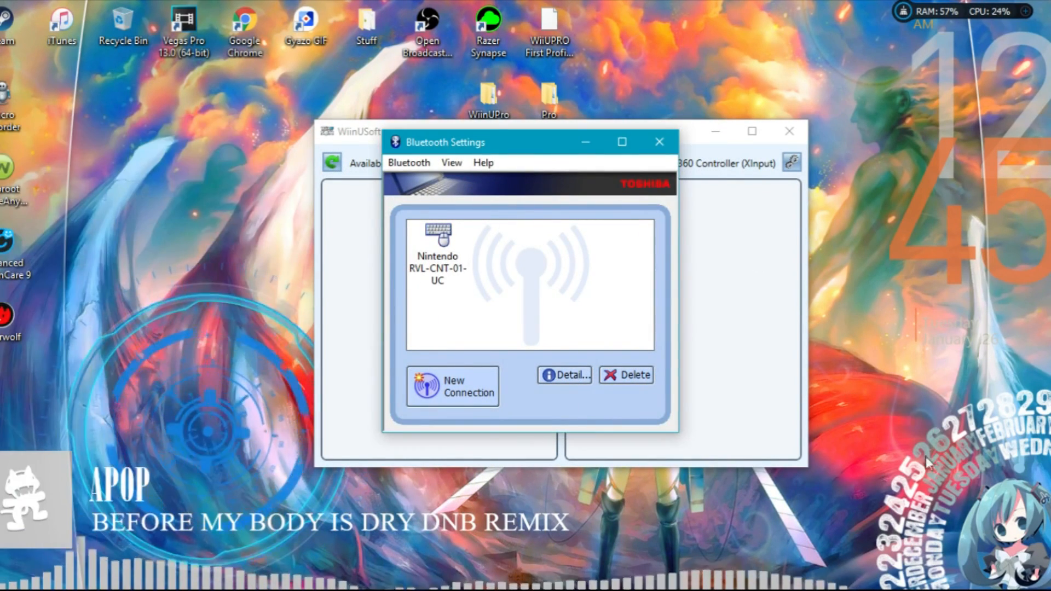
click(660, 141)
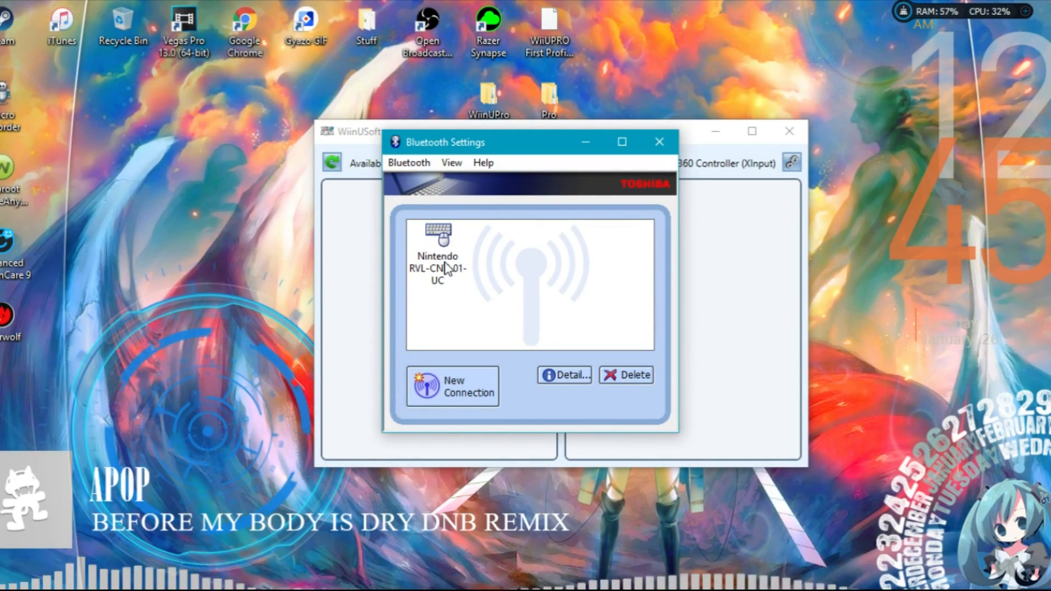
Step: Connect the Nintendo RVL-CNT-01-UC controller and acknowledge the prepare-device prompt
right_click(438, 267)
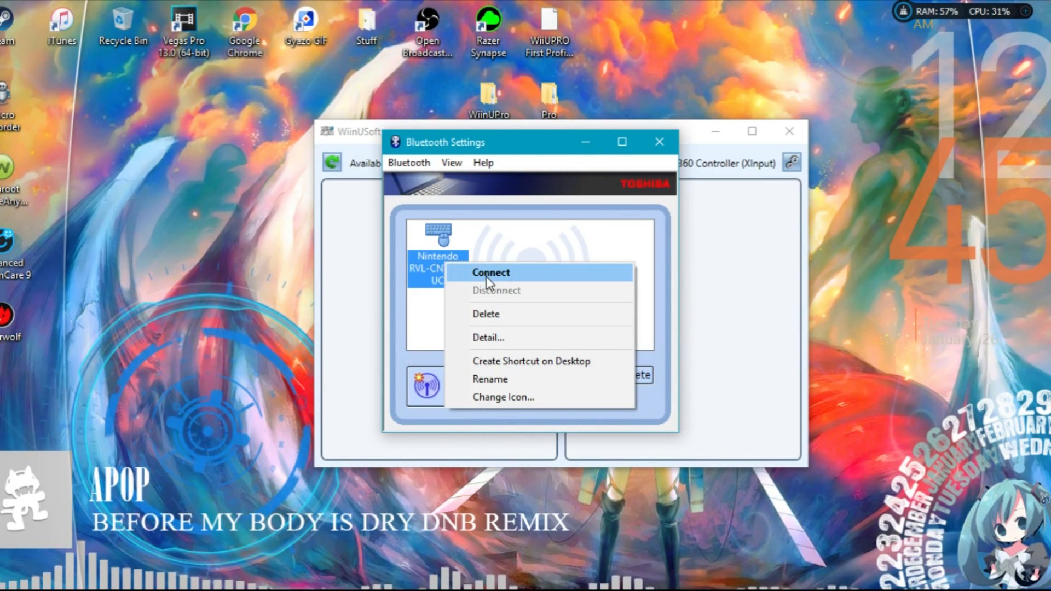
click(490, 273)
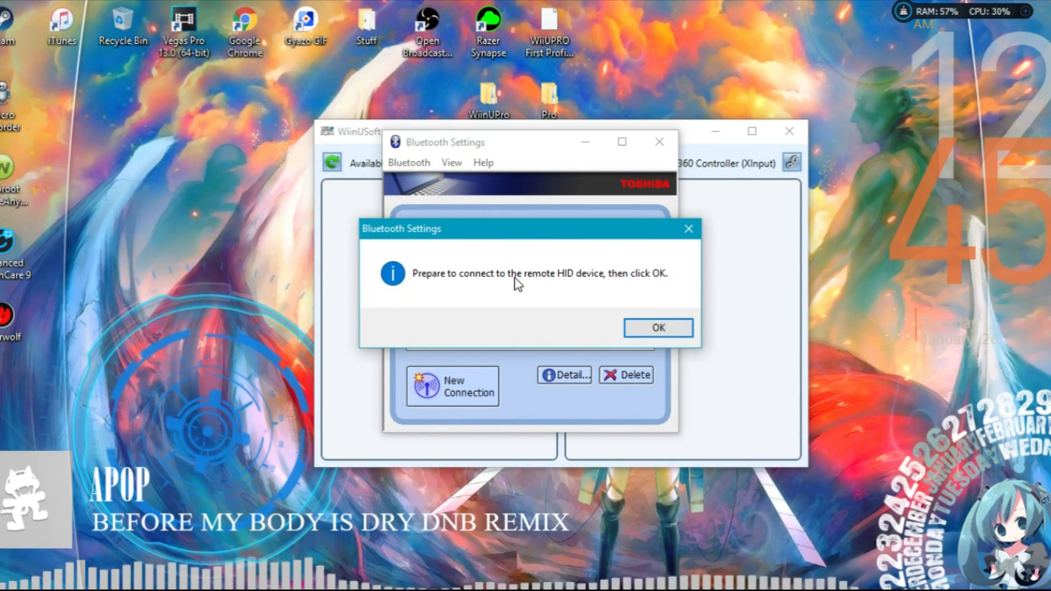
mouse_move(594, 295)
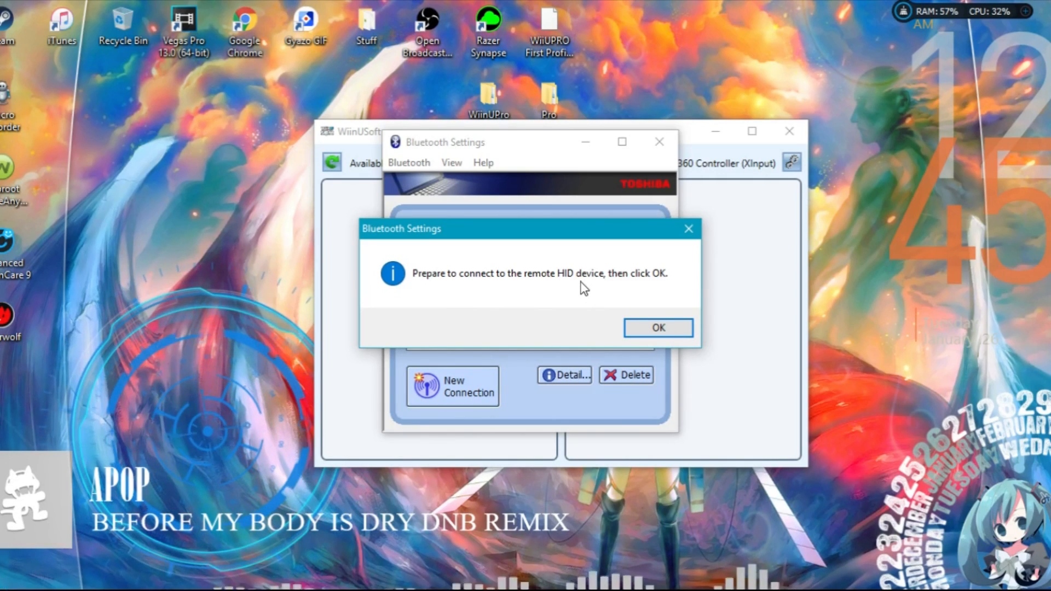
click(658, 327)
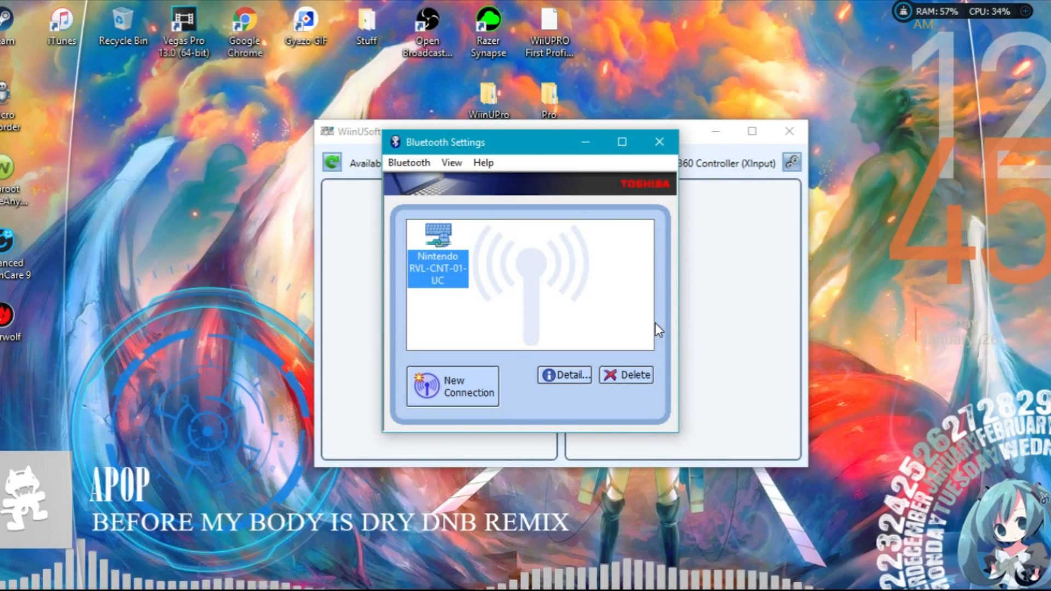
mouse_move(443, 289)
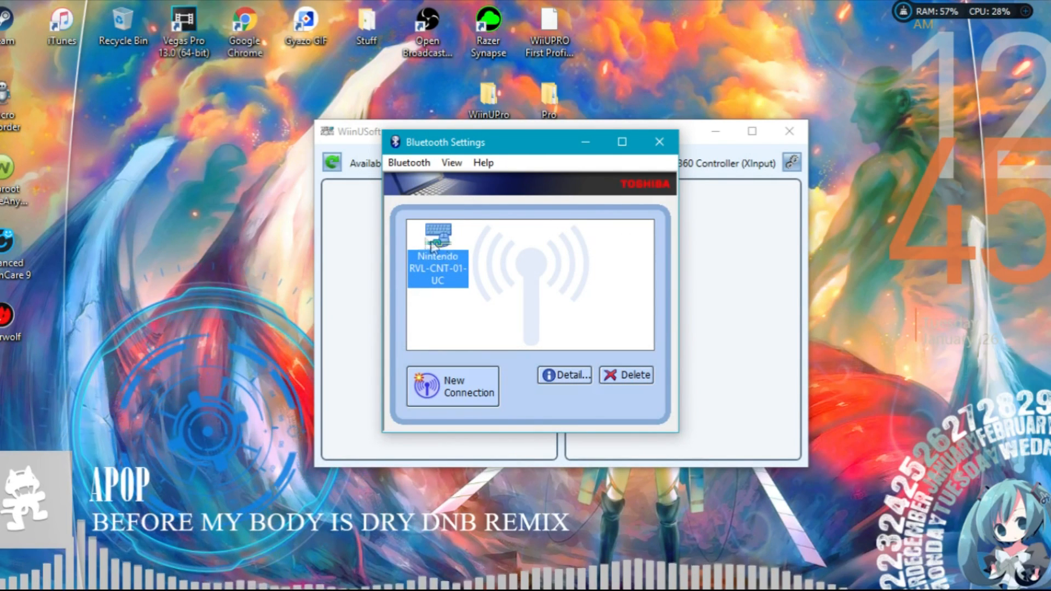
Step: Refresh WiinUSoft's available devices and attach the ProController as an XInput device
click(660, 141)
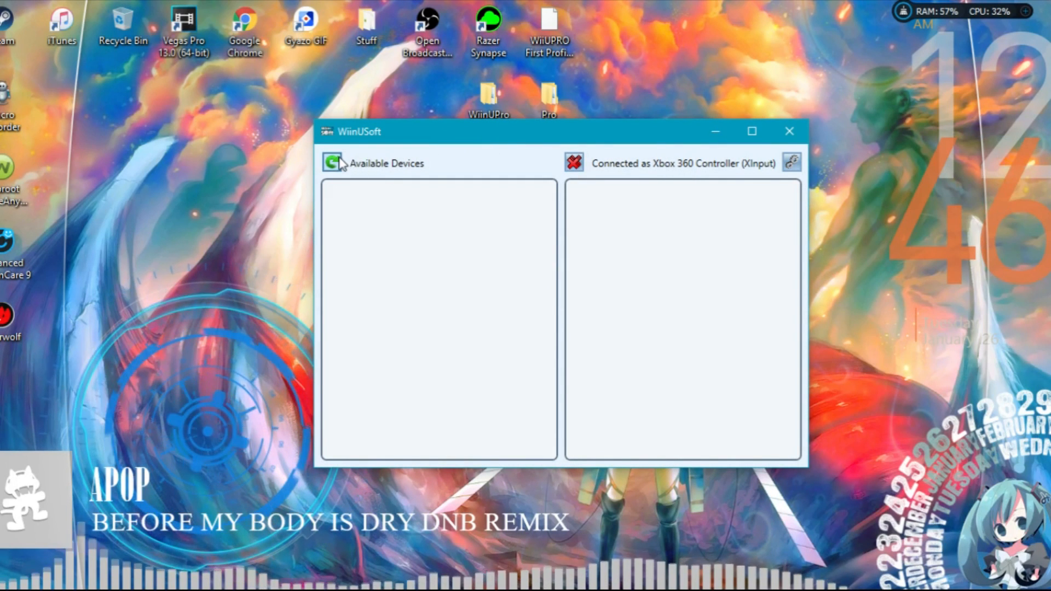
click(332, 163)
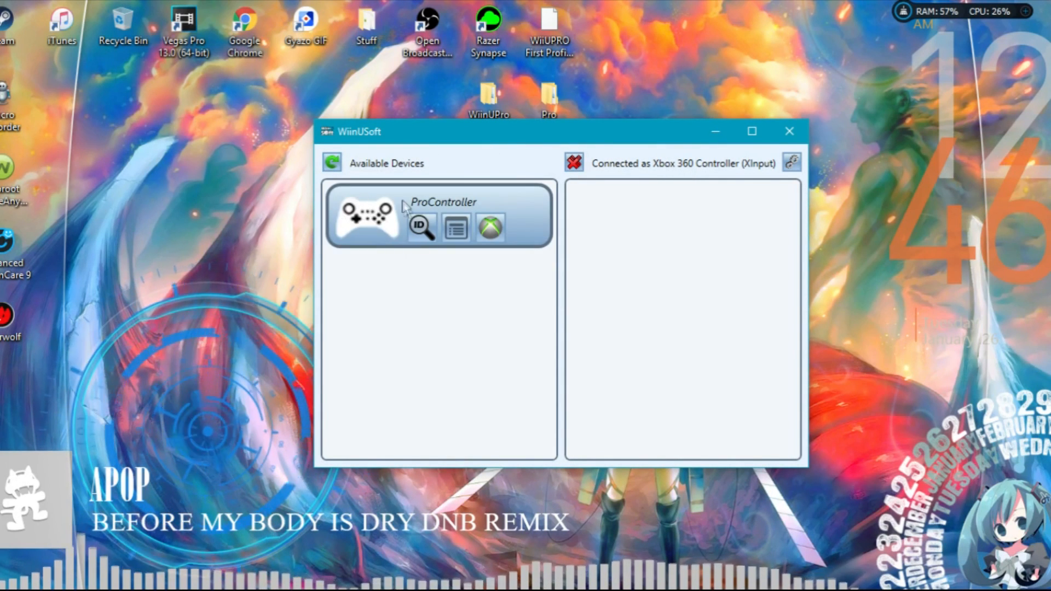
mouse_move(428, 232)
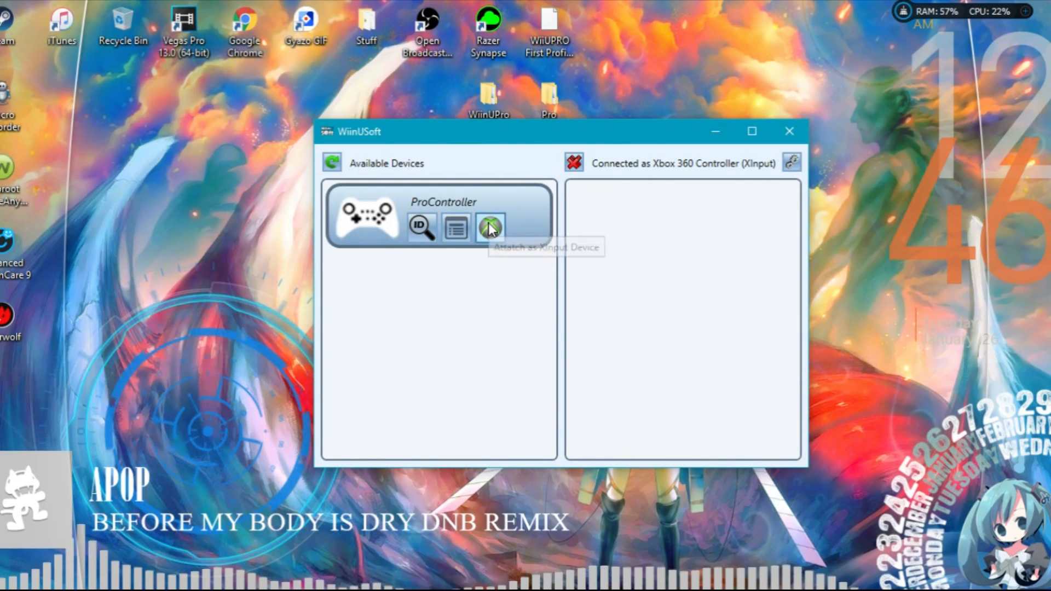
click(491, 228)
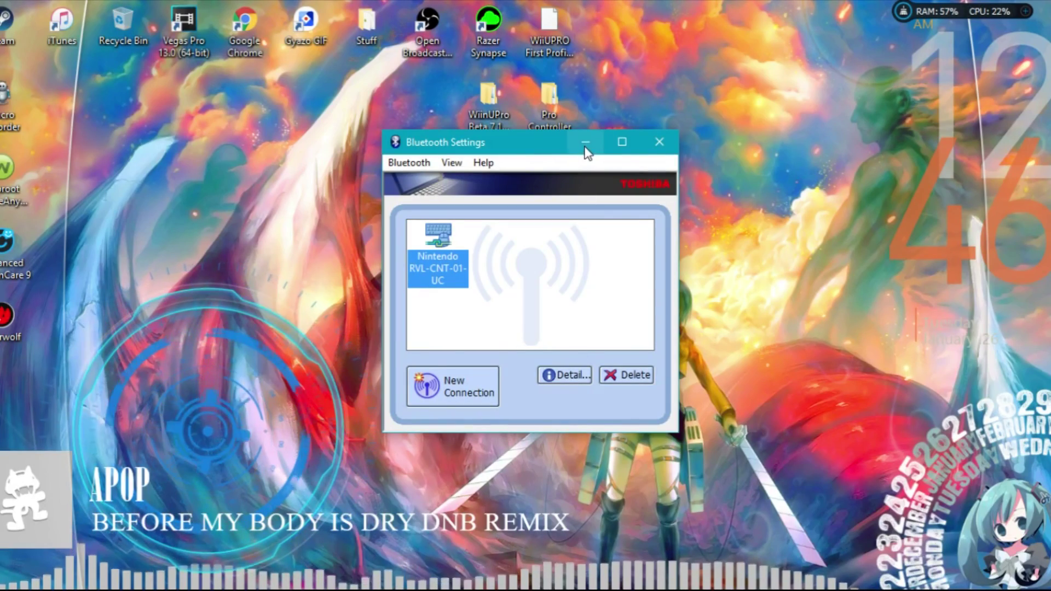
Step: Hide Bluetooth Settings and view the ProController connected as an Xbox 360 controller in WiinUSoft
click(659, 141)
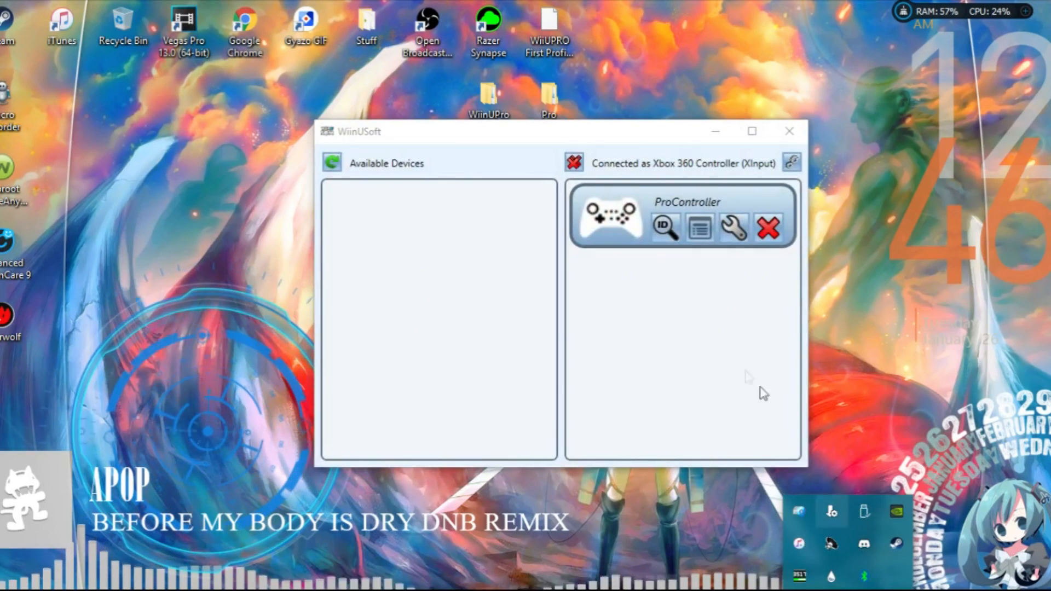
mouse_move(770, 386)
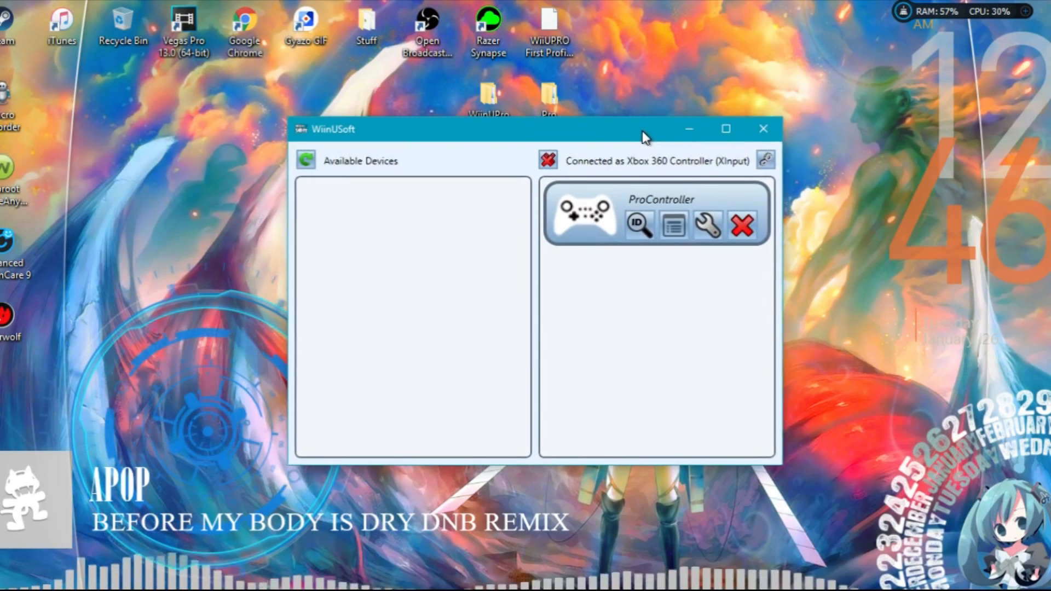
click(742, 226)
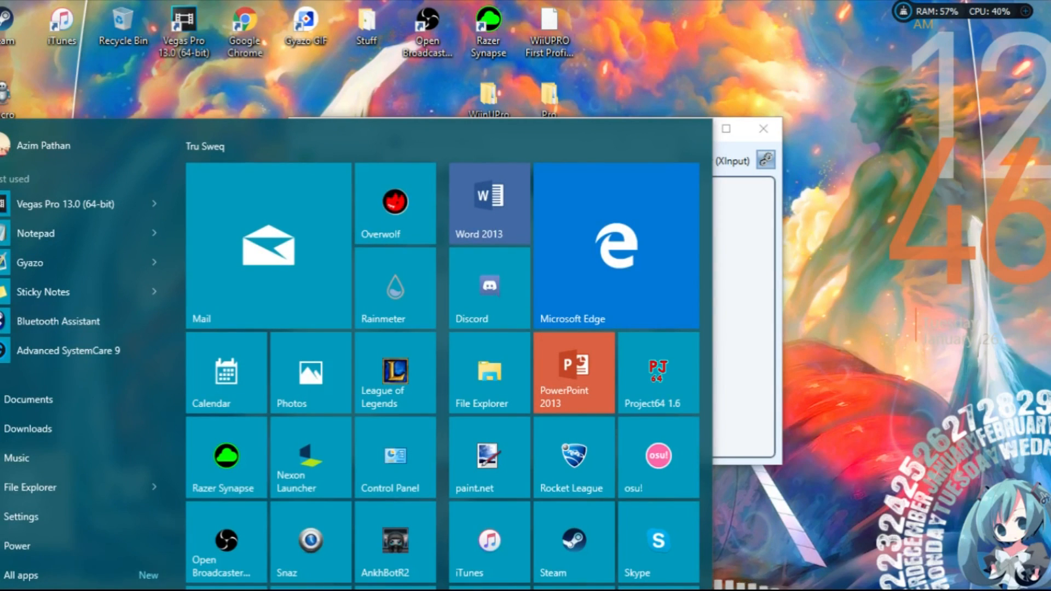
Step: Disconnect the Nintendo controller in Bluetooth Settings, then close Bluetooth Settings and WiinUSoft
text(bluetoo)
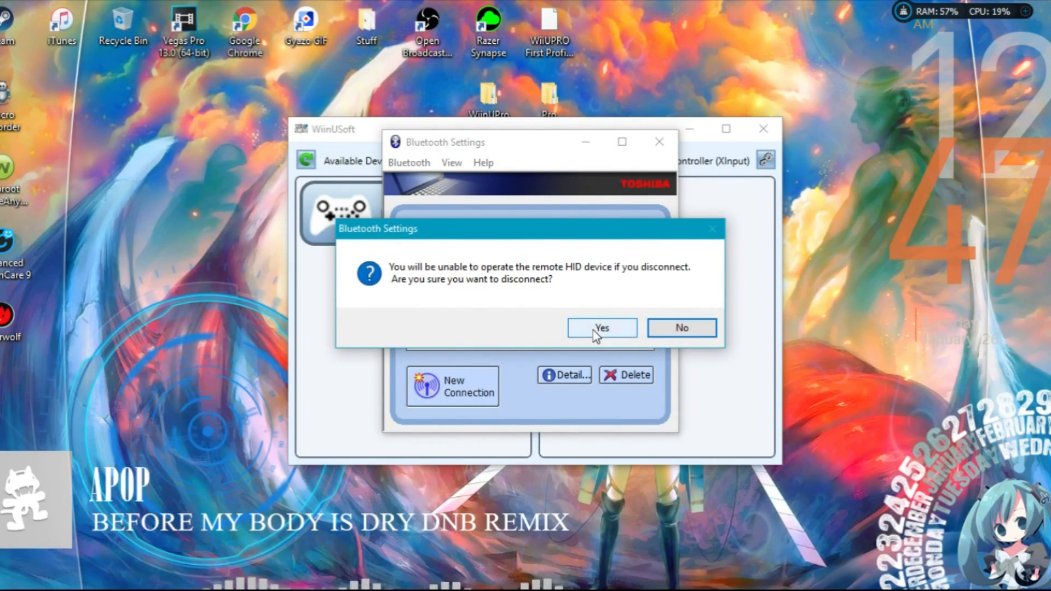
click(602, 329)
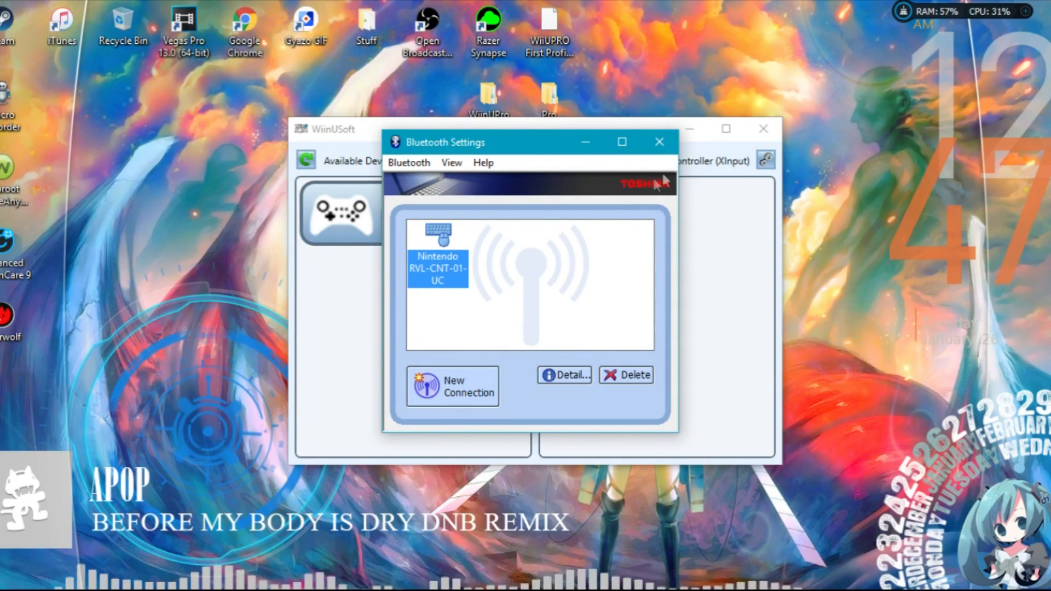
click(659, 141)
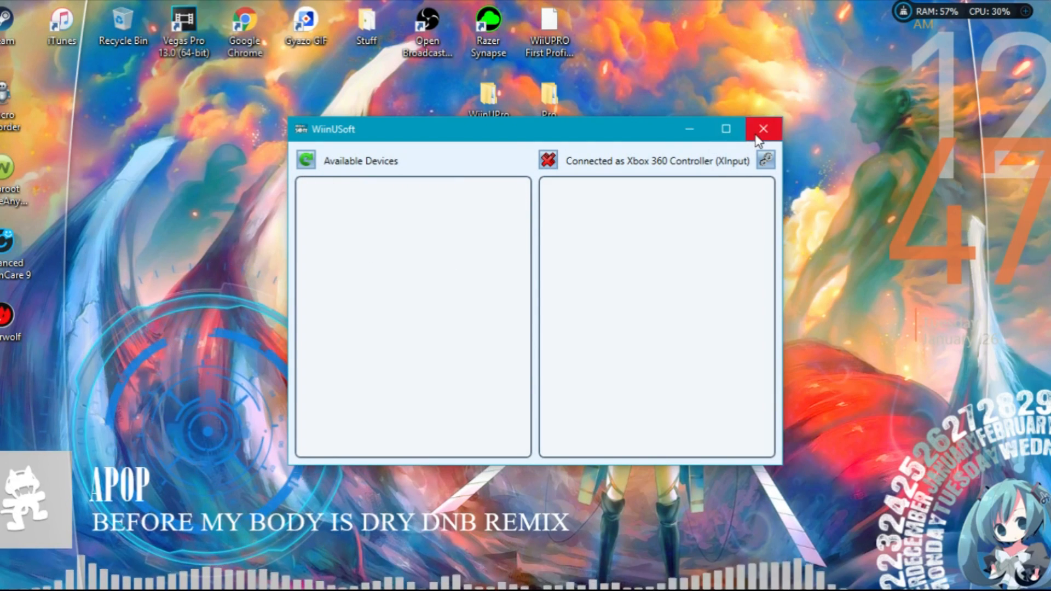
click(763, 130)
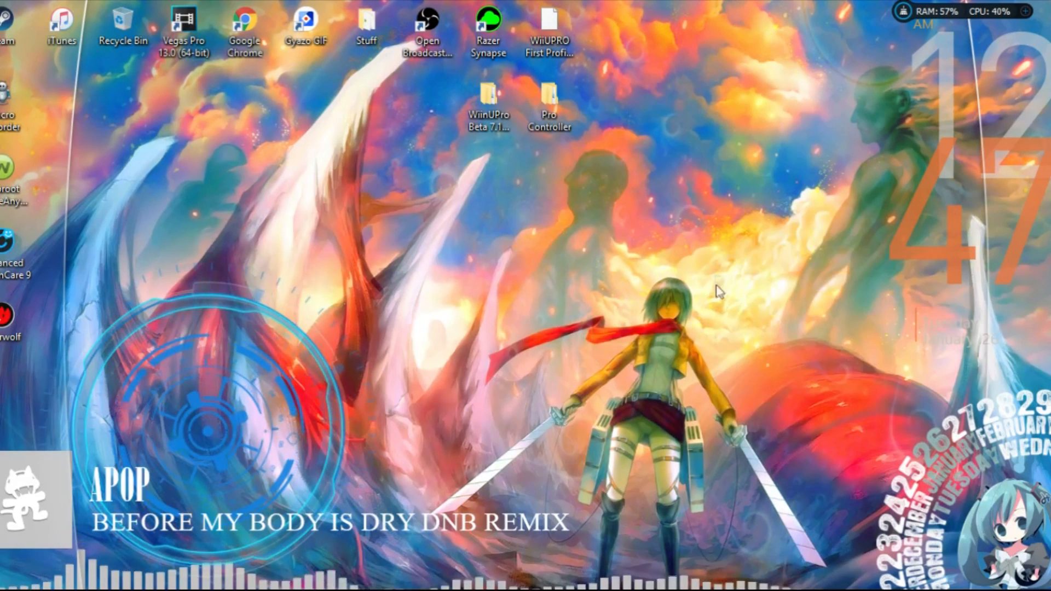
mouse_move(715, 269)
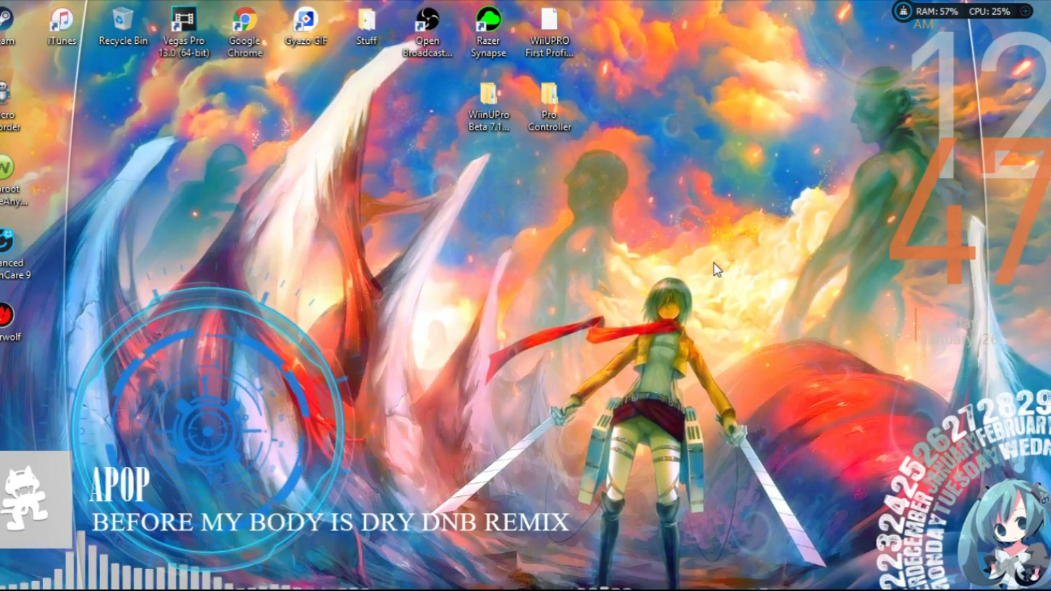
mouse_move(716, 256)
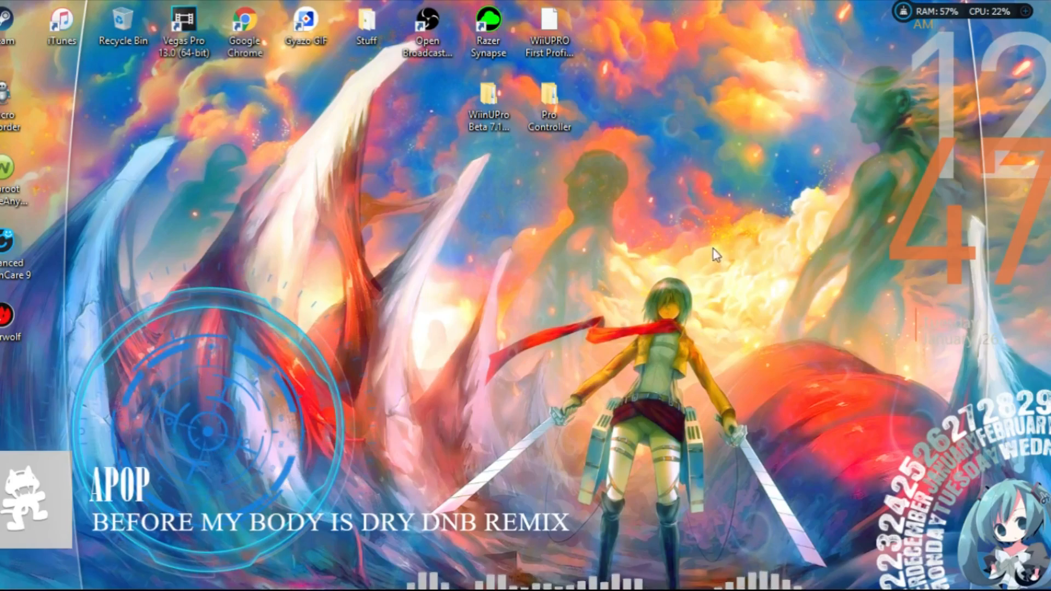
mouse_move(782, 284)
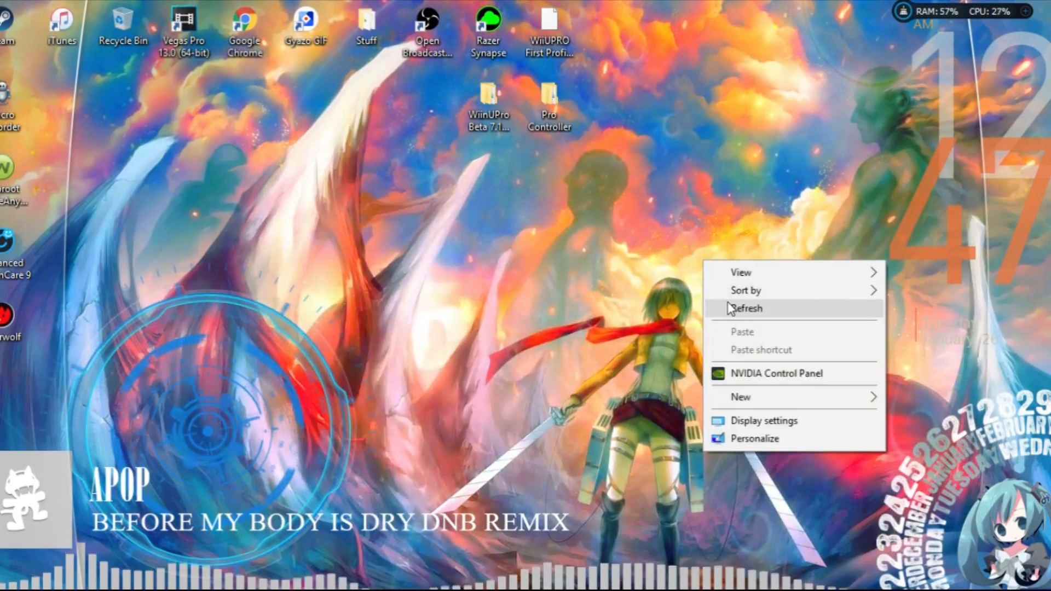
click(747, 309)
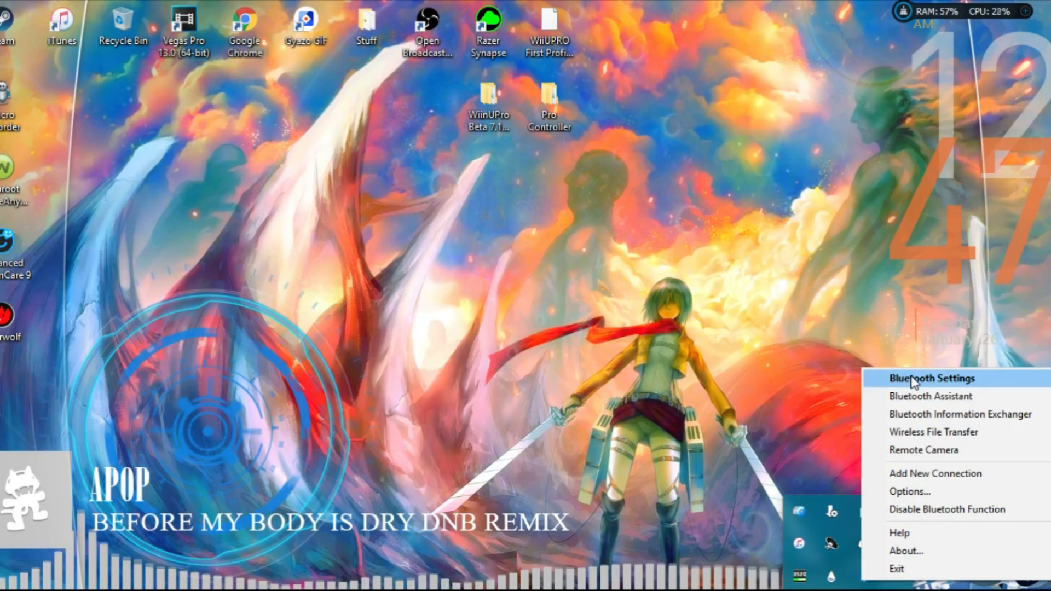
Step: Show Toshiba Bluetooth Settings with the paired Nintendo RVL-CNT-01-UC and its right-click options
click(935, 378)
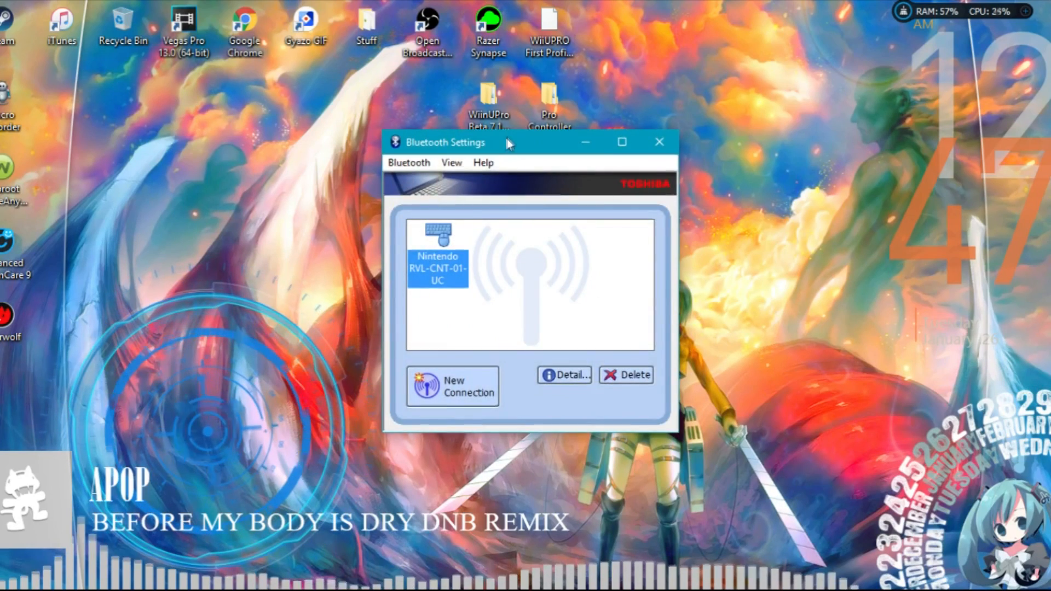
right_click(436, 269)
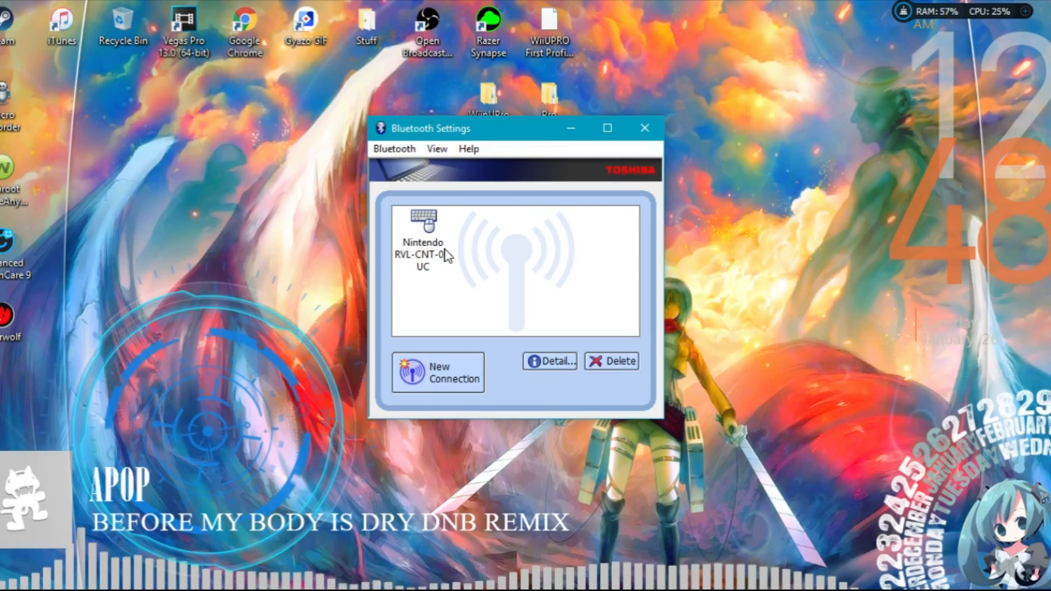
right_click(423, 243)
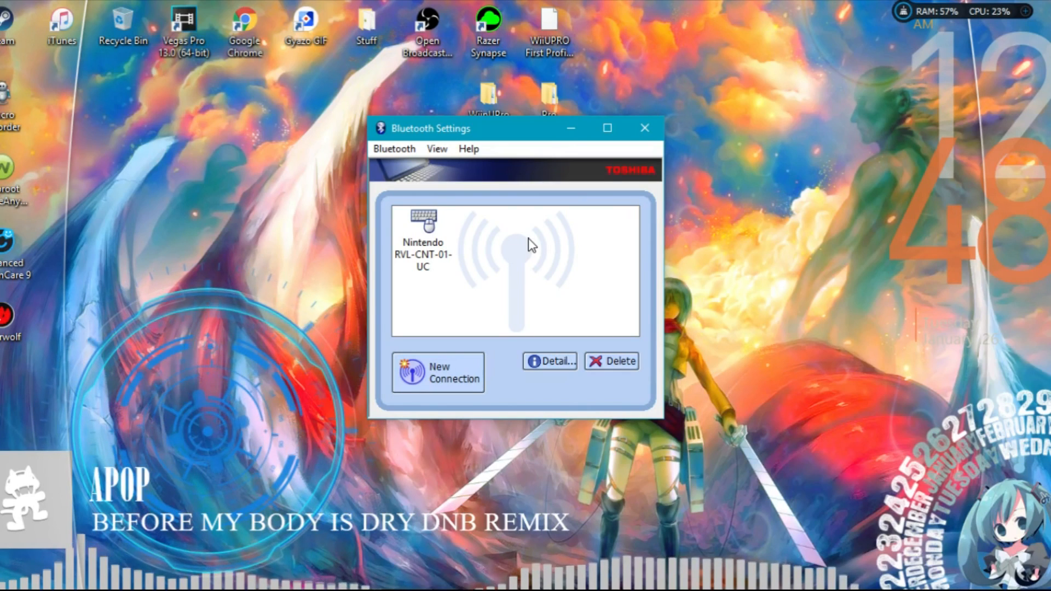
mouse_move(555, 219)
text(Control Panel)
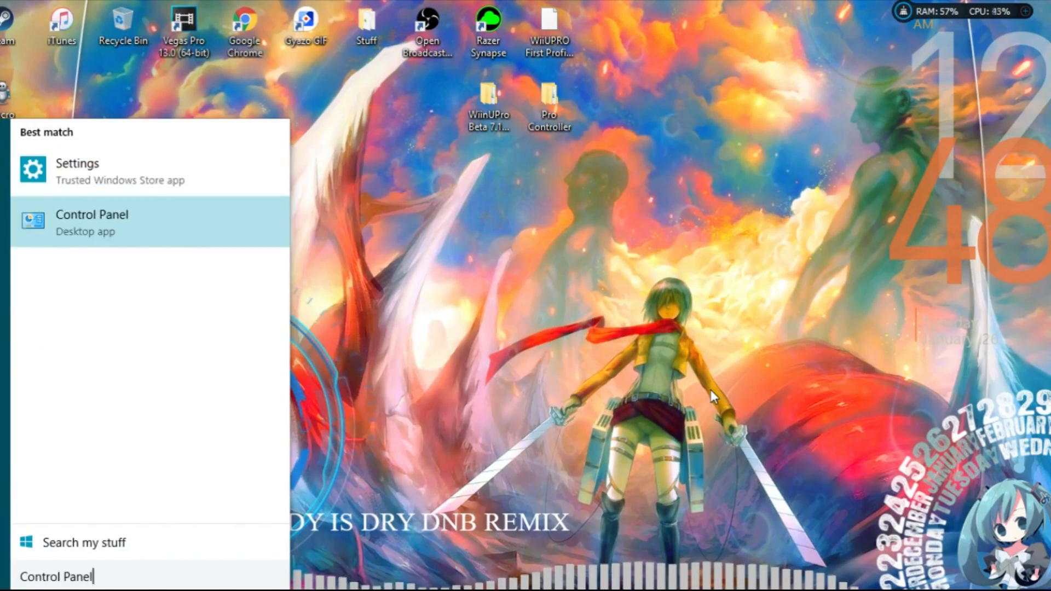
Step: Filter Programs and Features by 'toshiba' to show Bluetooth Stack for Windows by Toshiba
click(92, 221)
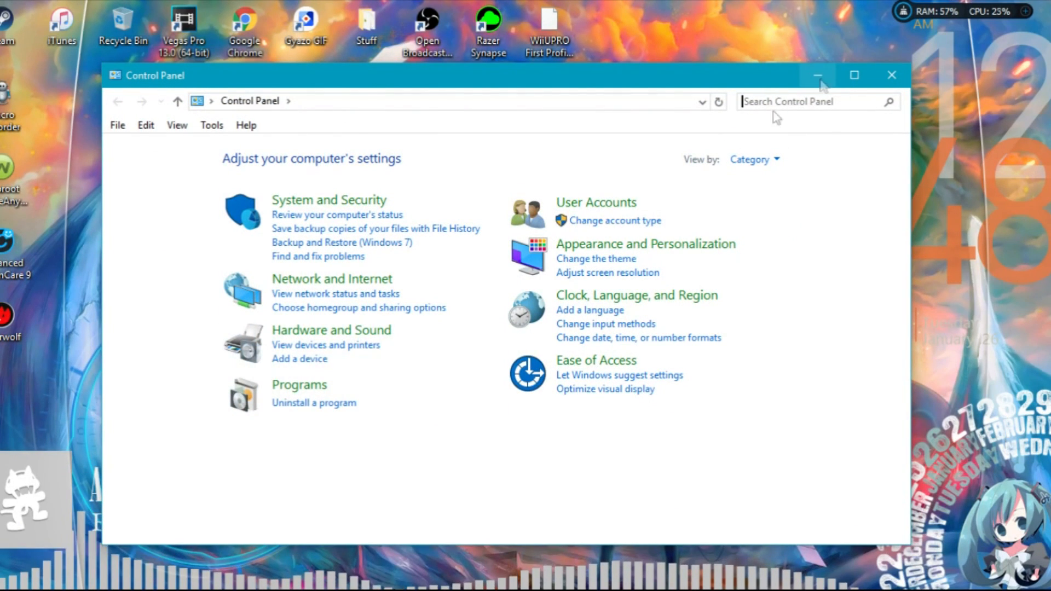
click(315, 403)
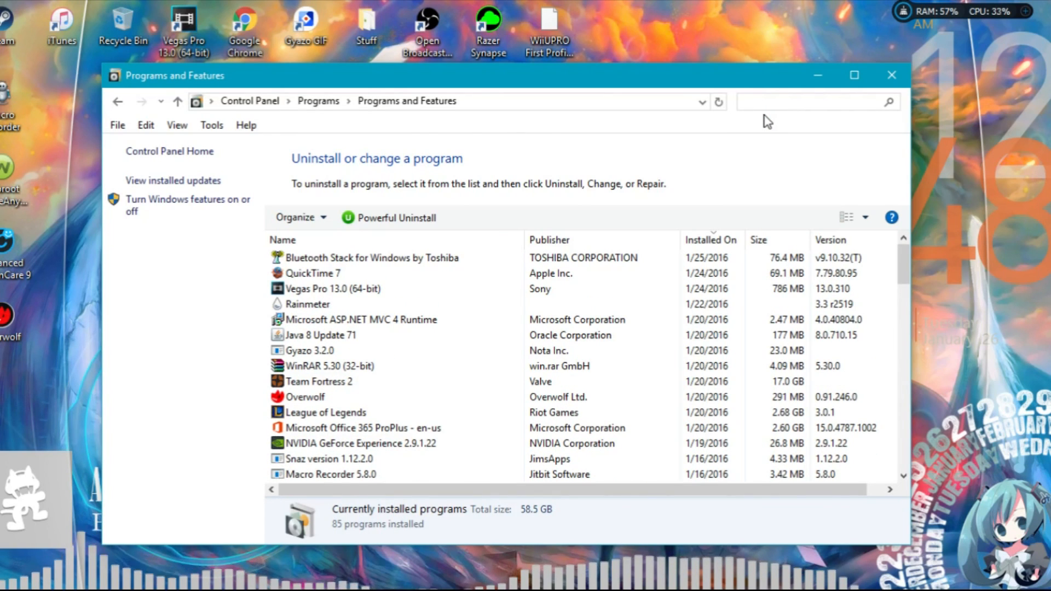
text(toshiba)
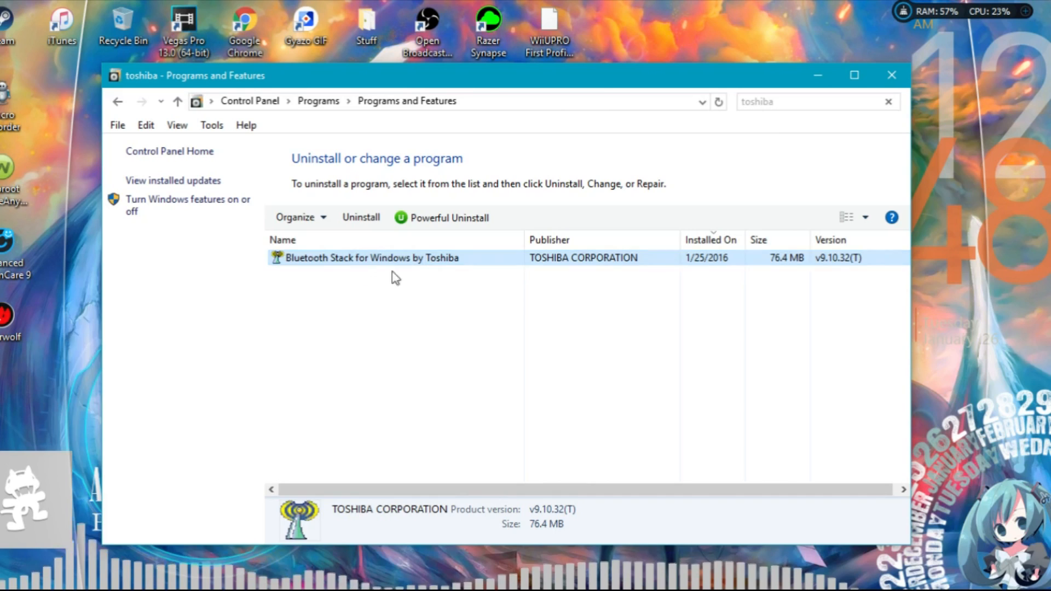
mouse_move(869, 140)
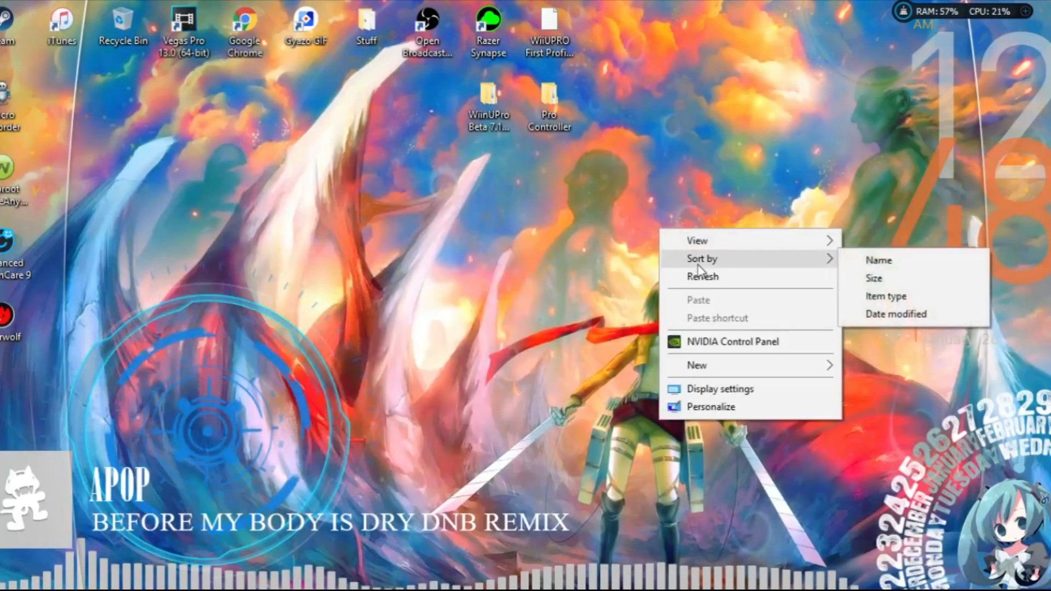
click(695, 296)
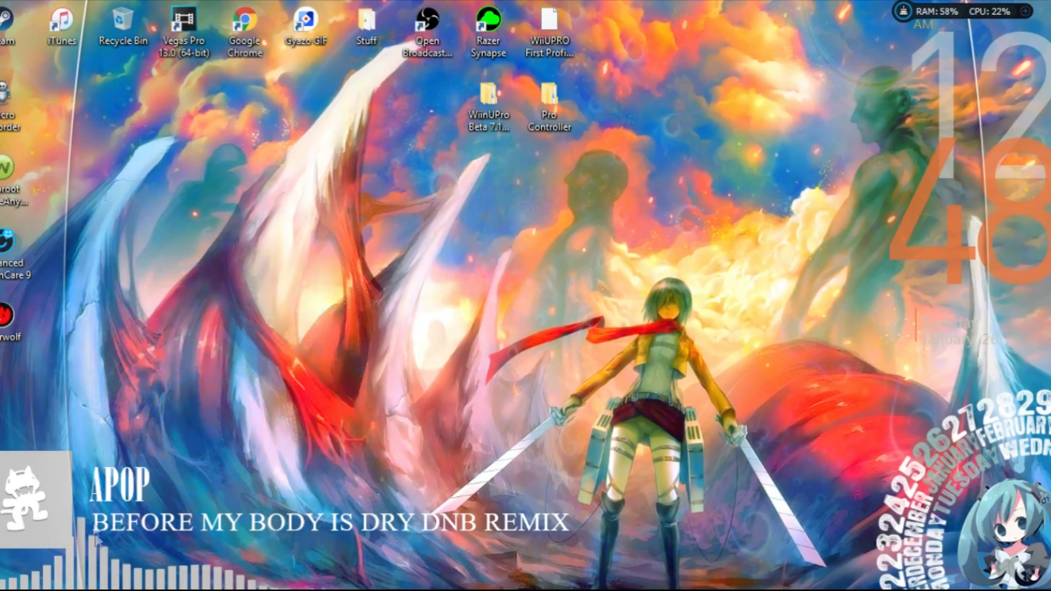
text(dev)
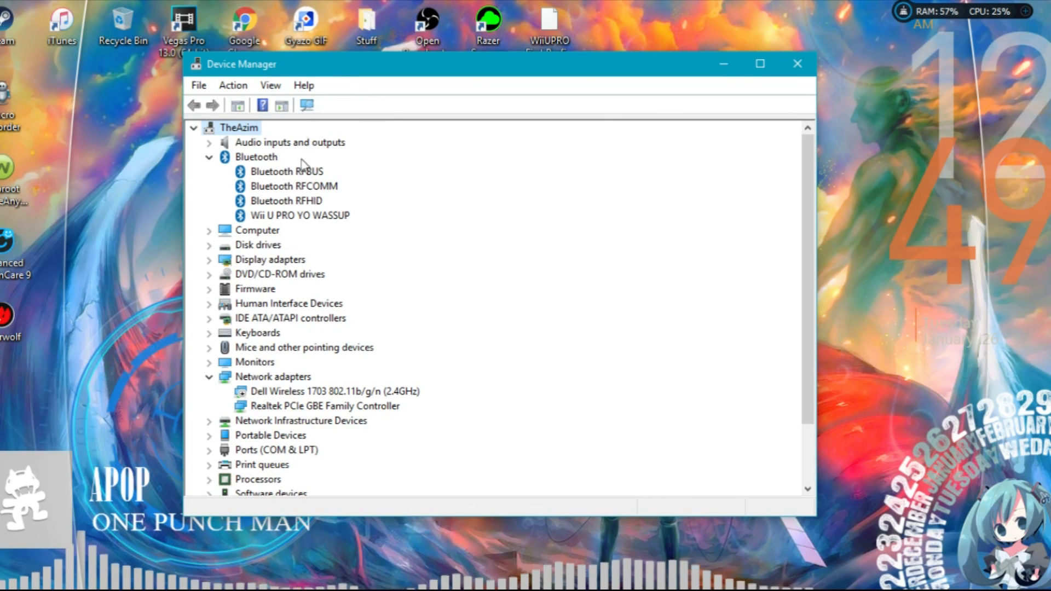
right_click(292, 171)
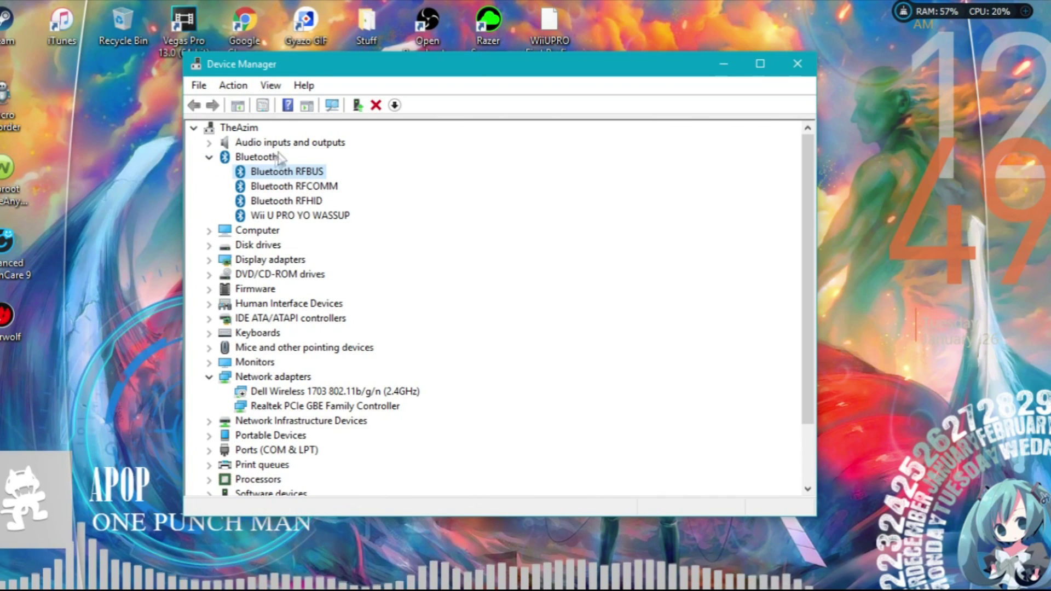
mouse_move(668, 130)
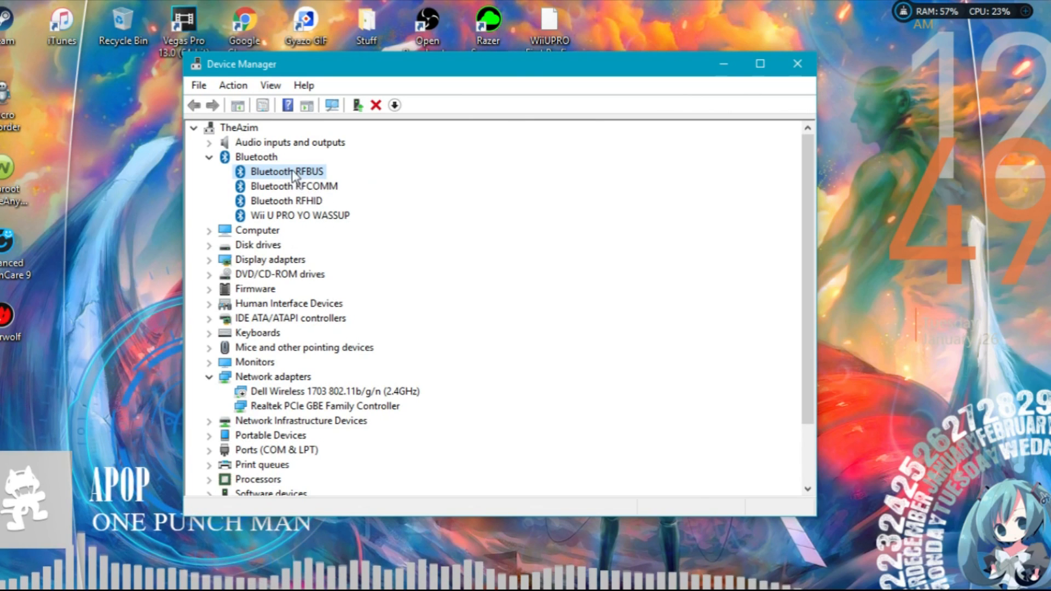
click(376, 105)
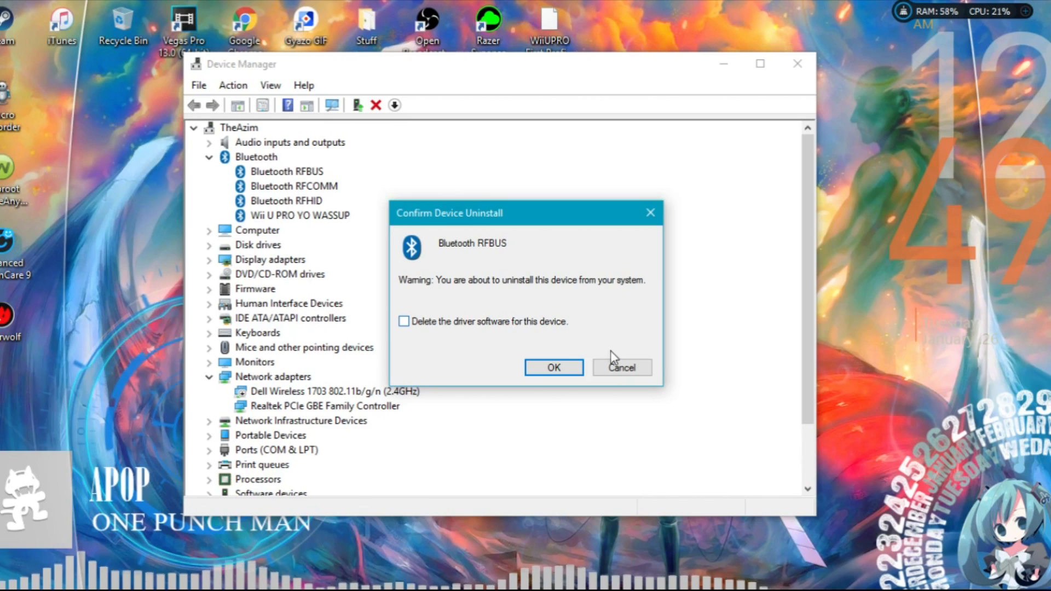
click(622, 368)
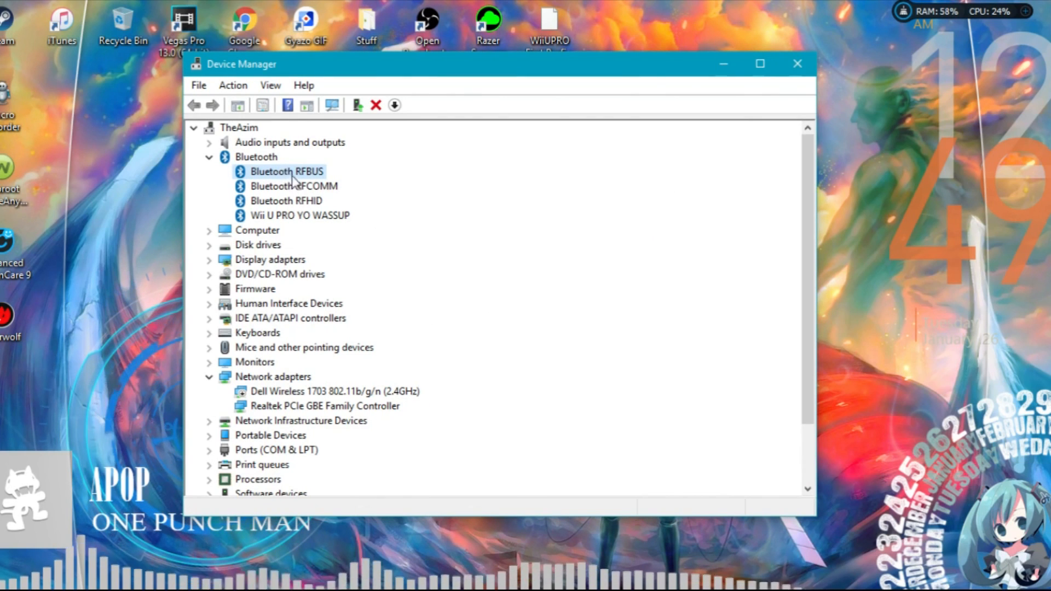
mouse_move(690, 121)
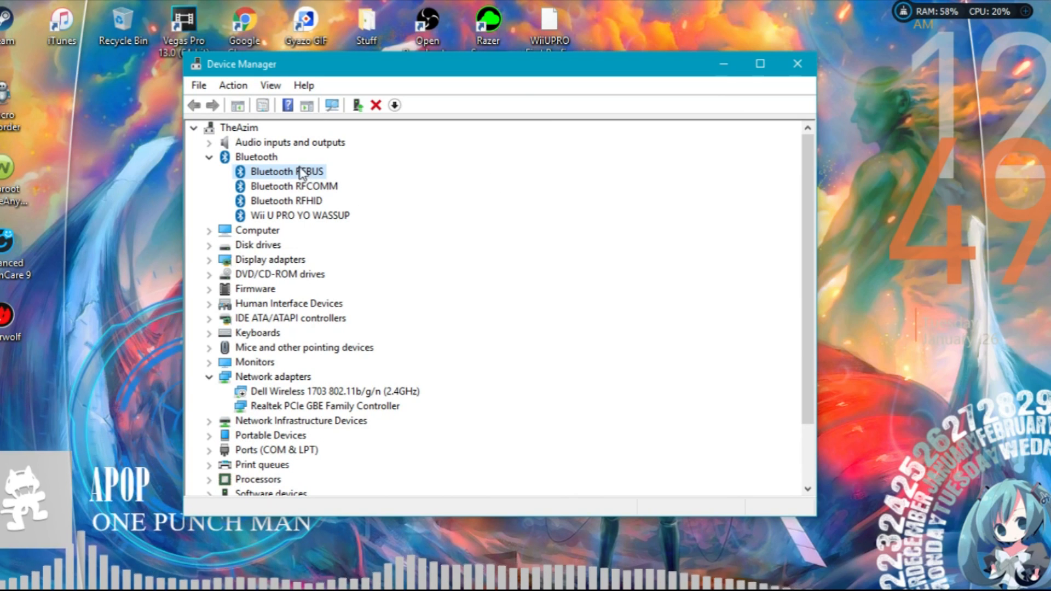
click(376, 105)
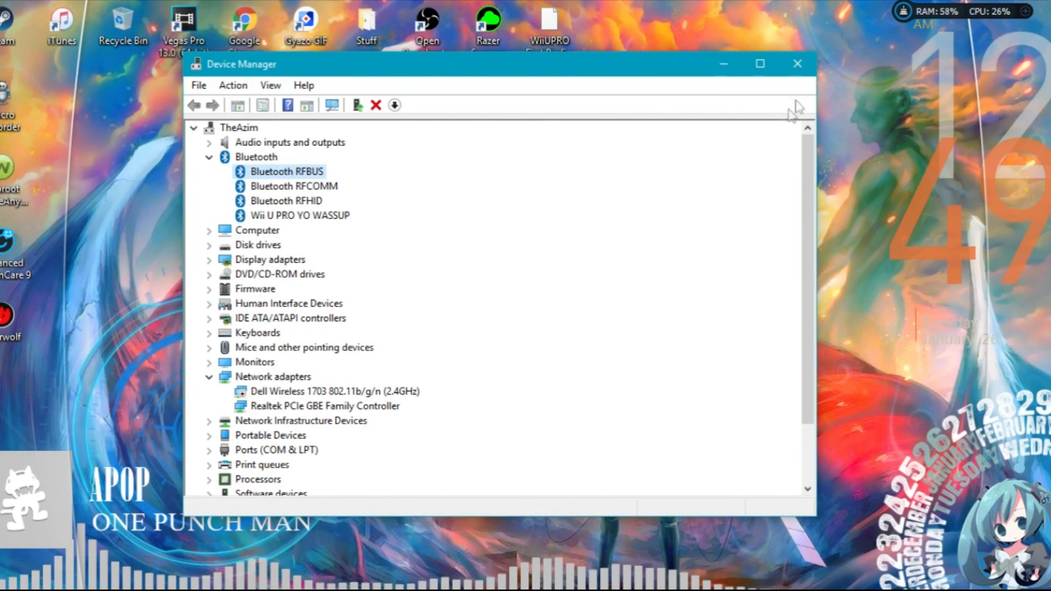
click(797, 63)
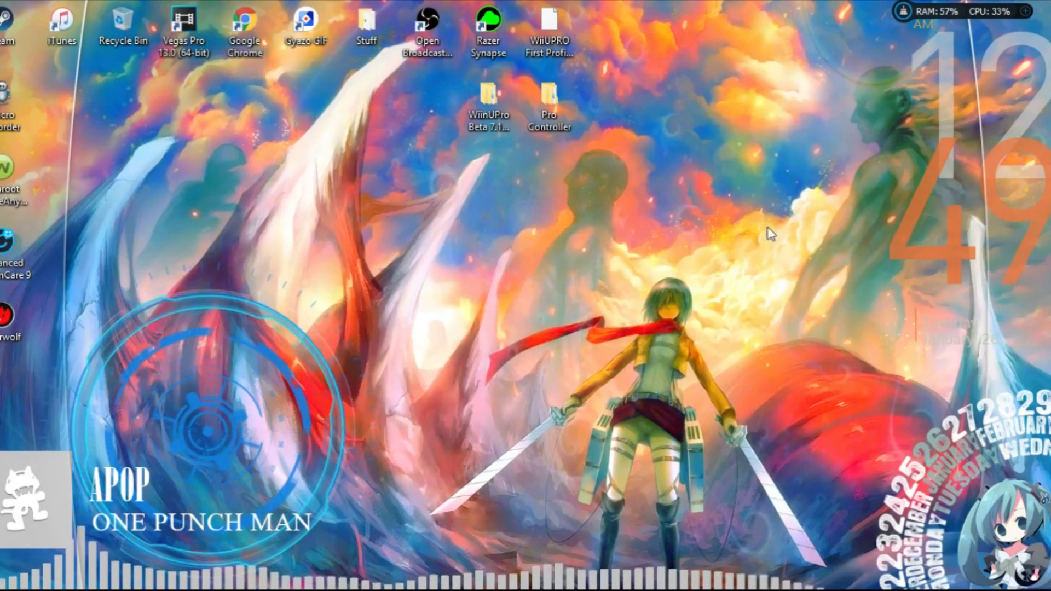
mouse_move(558, 320)
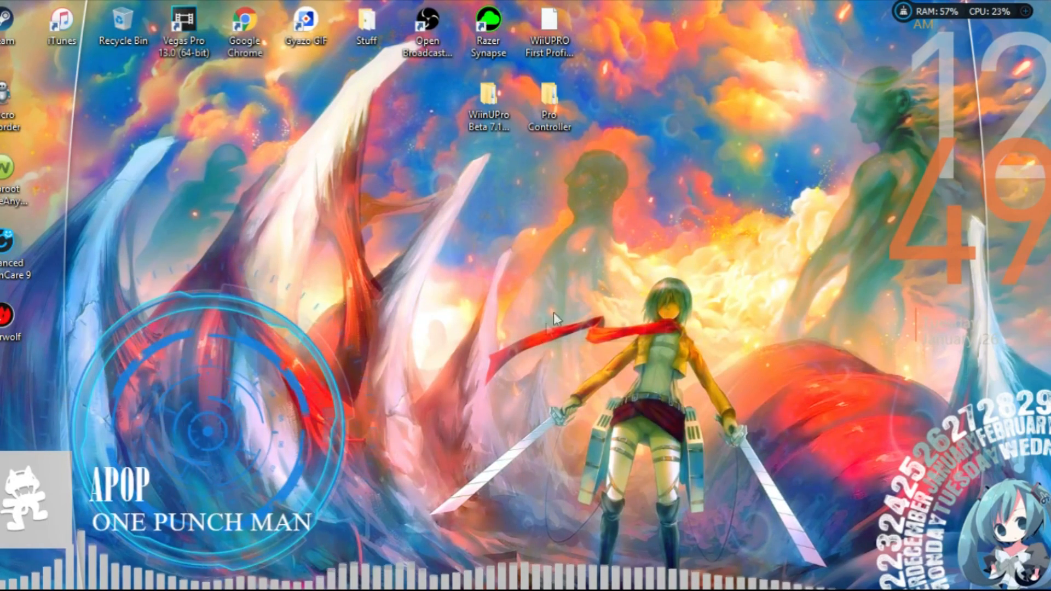
mouse_move(594, 366)
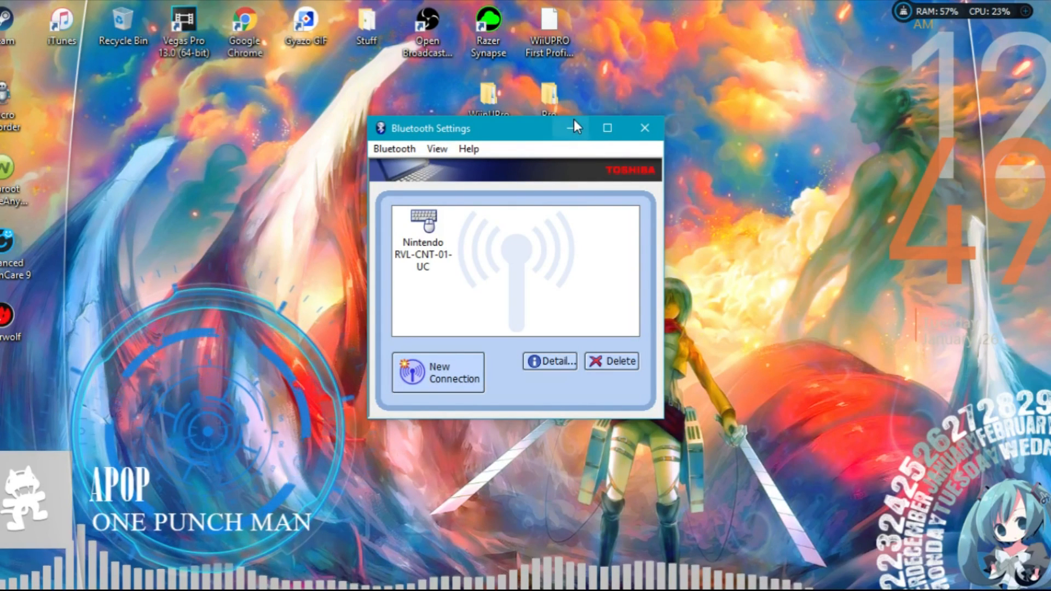
mouse_move(511, 196)
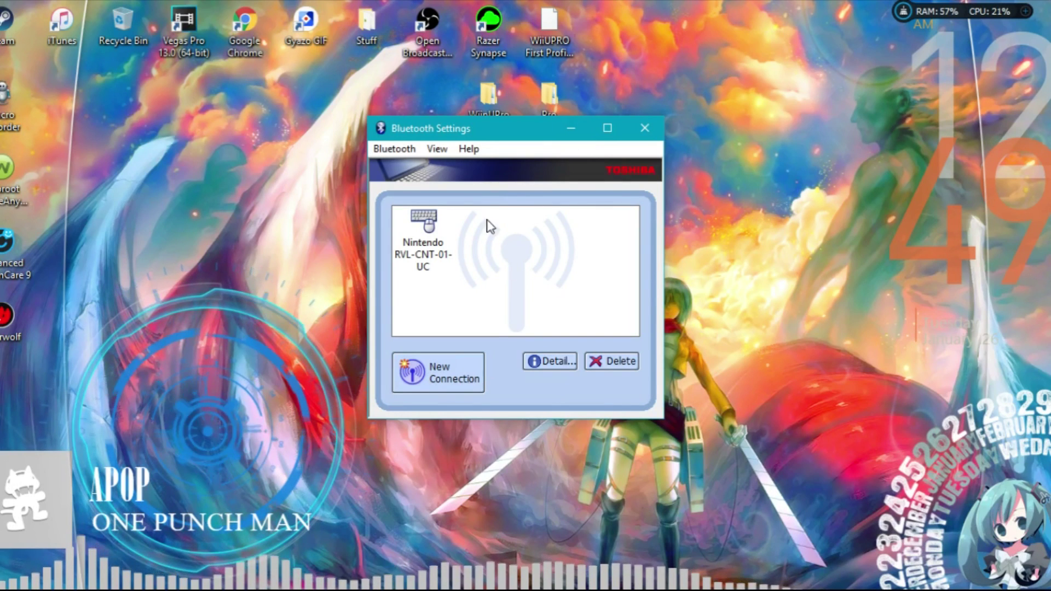
mouse_move(478, 253)
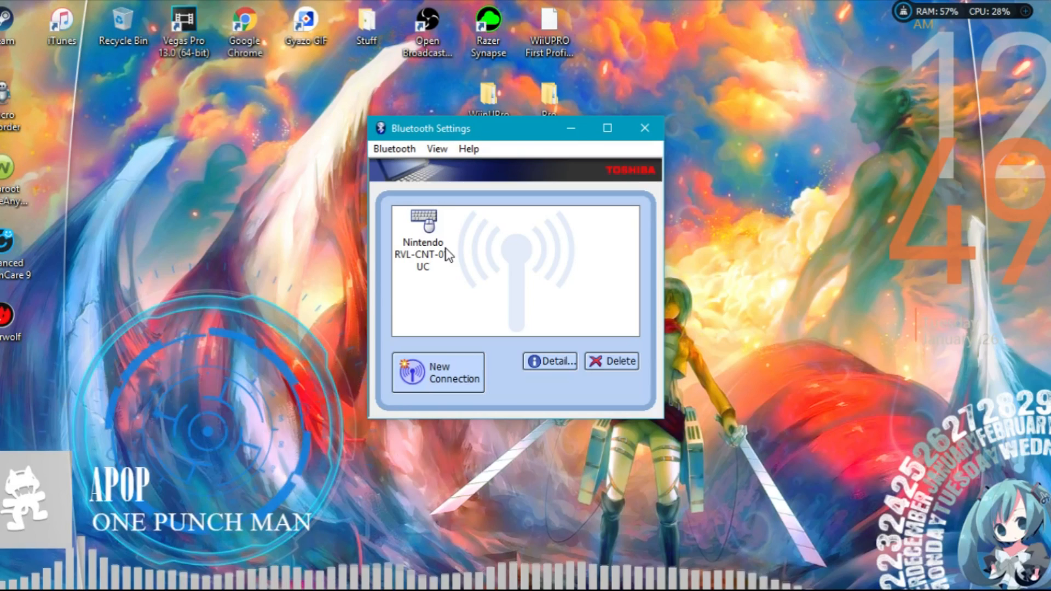
mouse_move(646, 131)
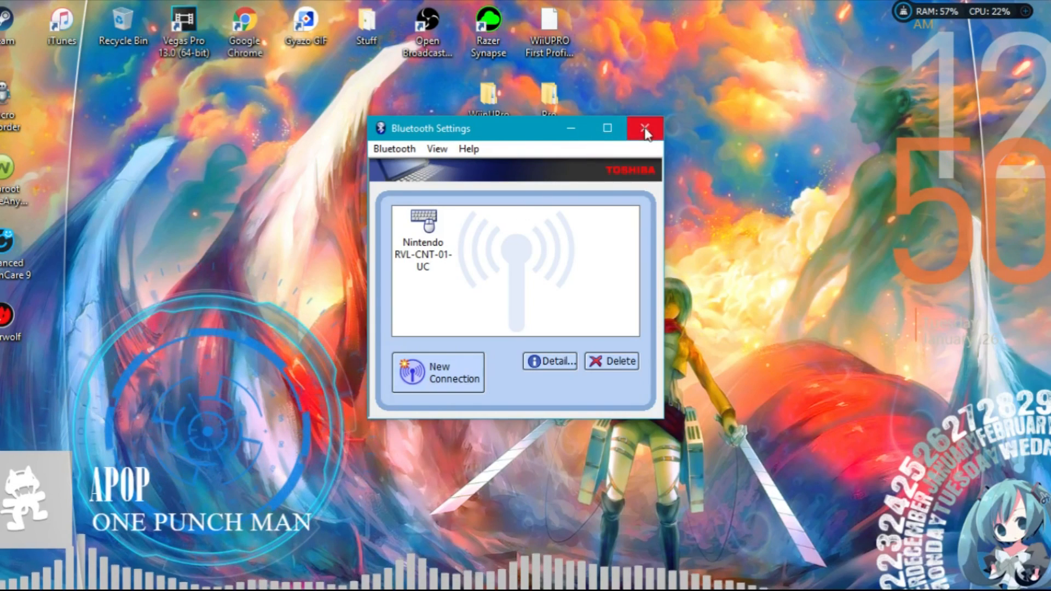
click(643, 128)
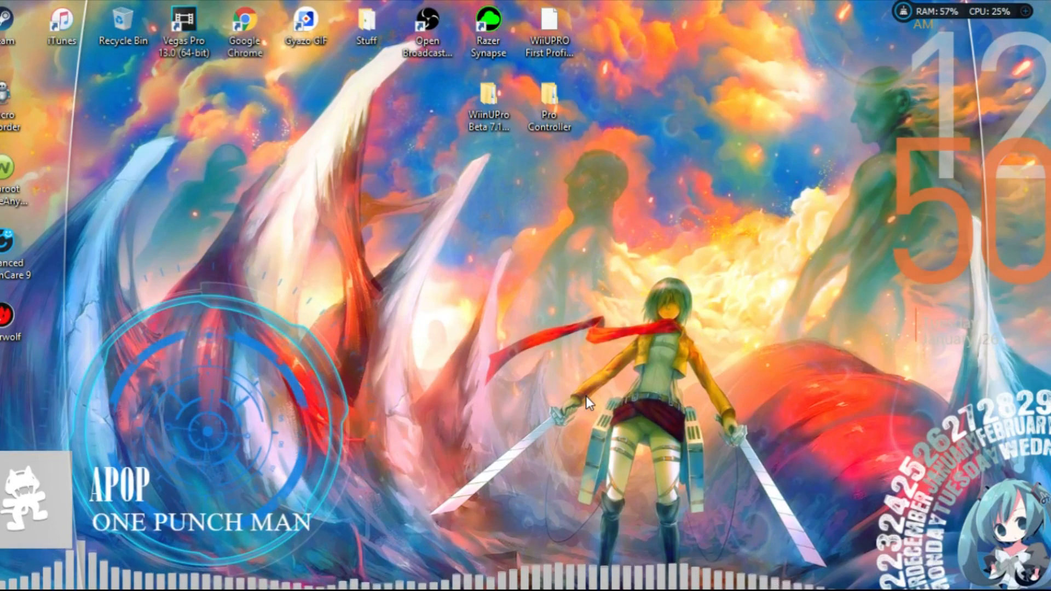
mouse_move(563, 399)
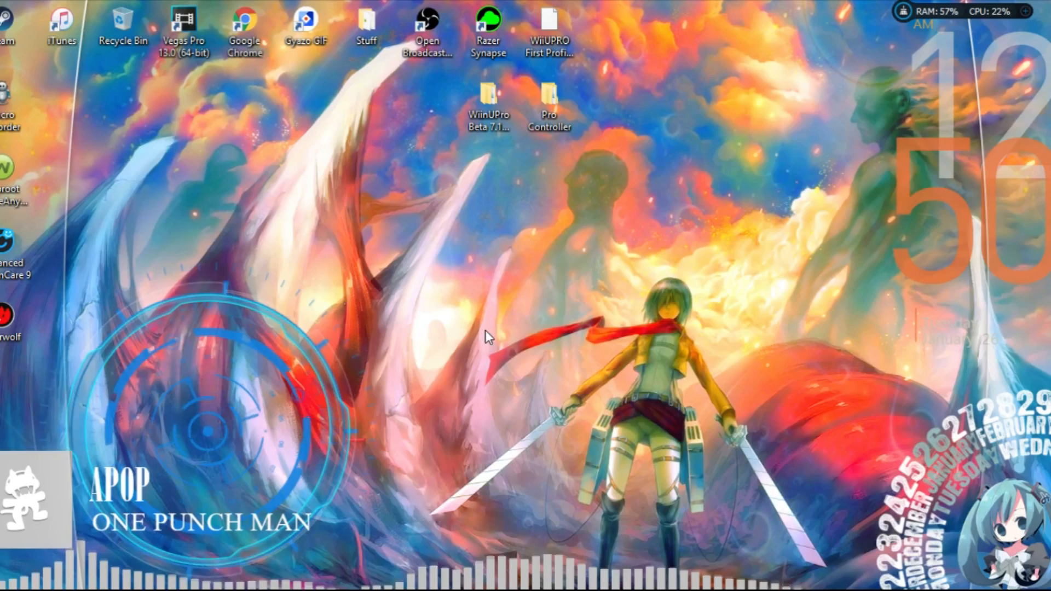
double_click(550, 96)
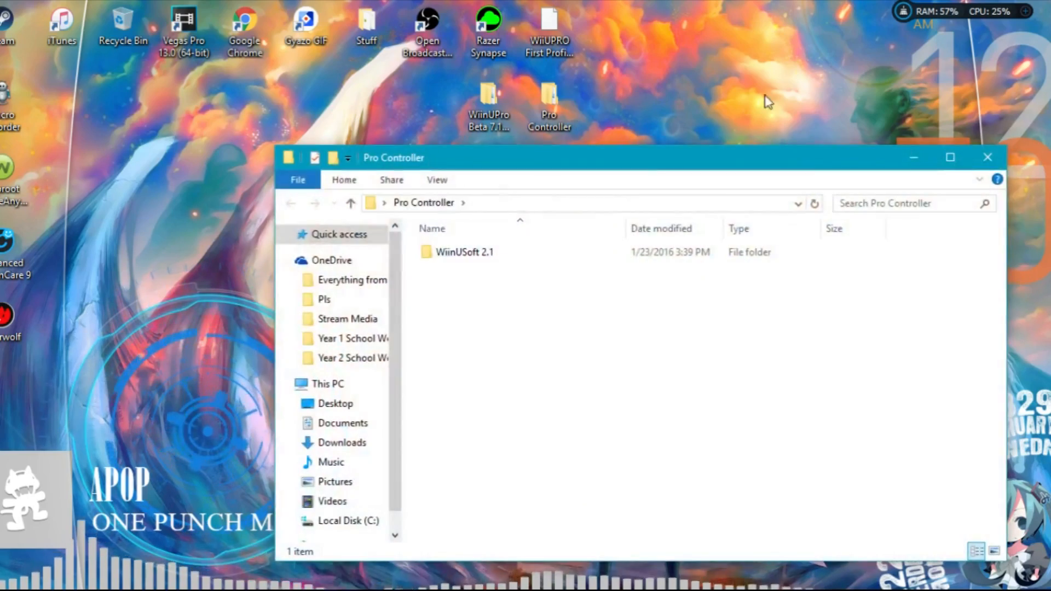
click(988, 157)
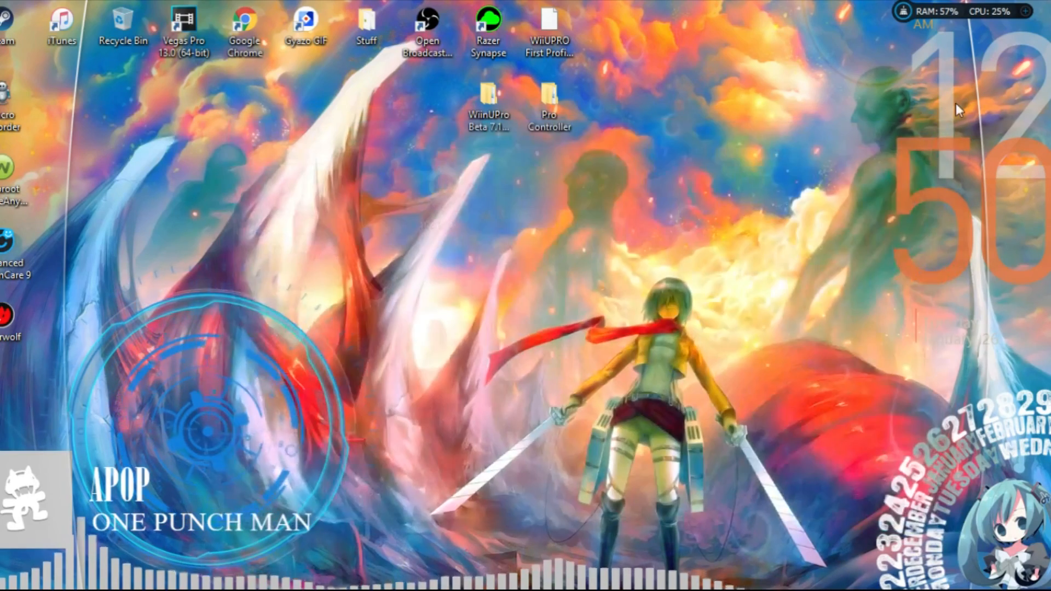
mouse_move(556, 363)
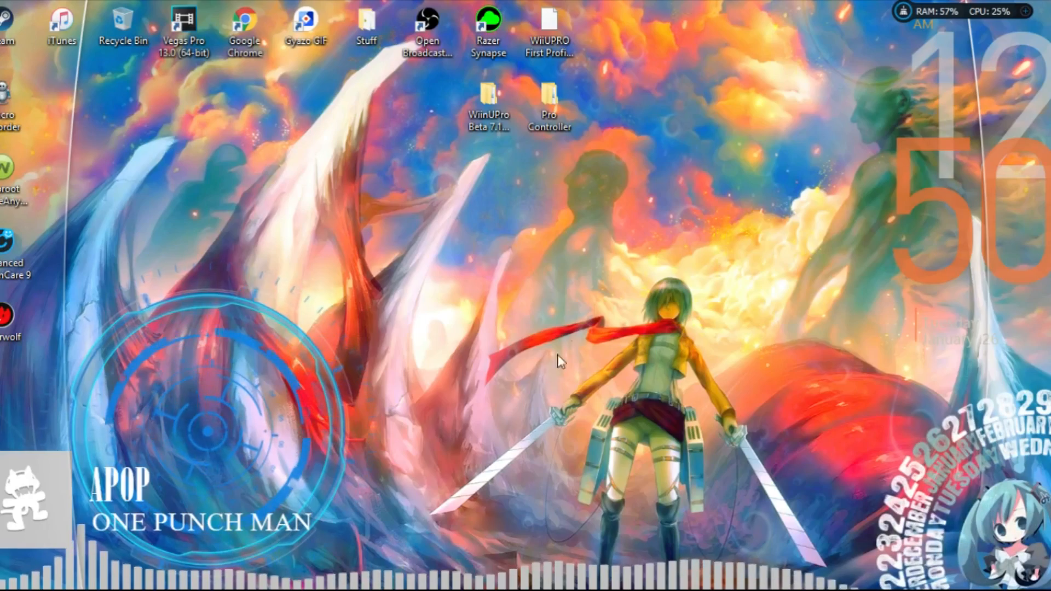